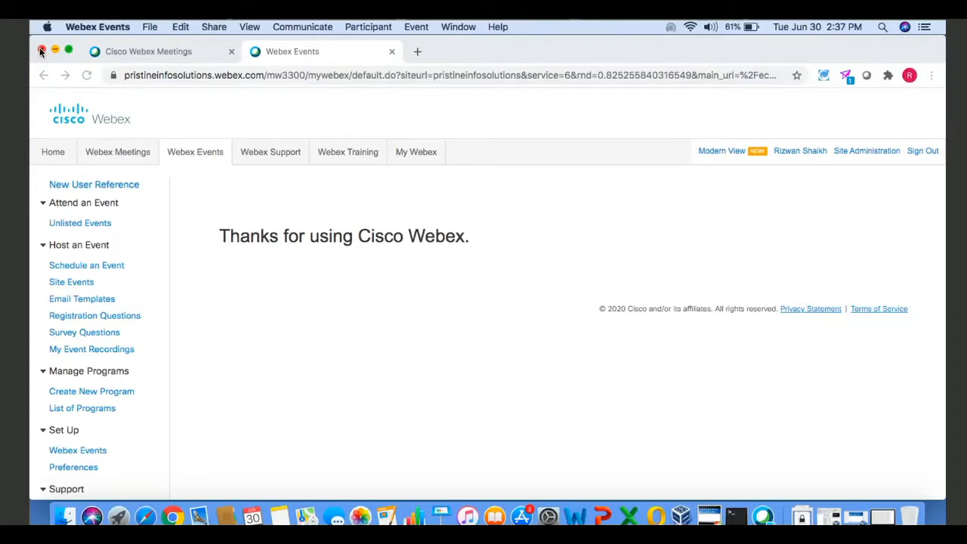
# Step: Close the Chrome window showing the ended Webex Events thank-you page
pyautogui.click(43, 51)
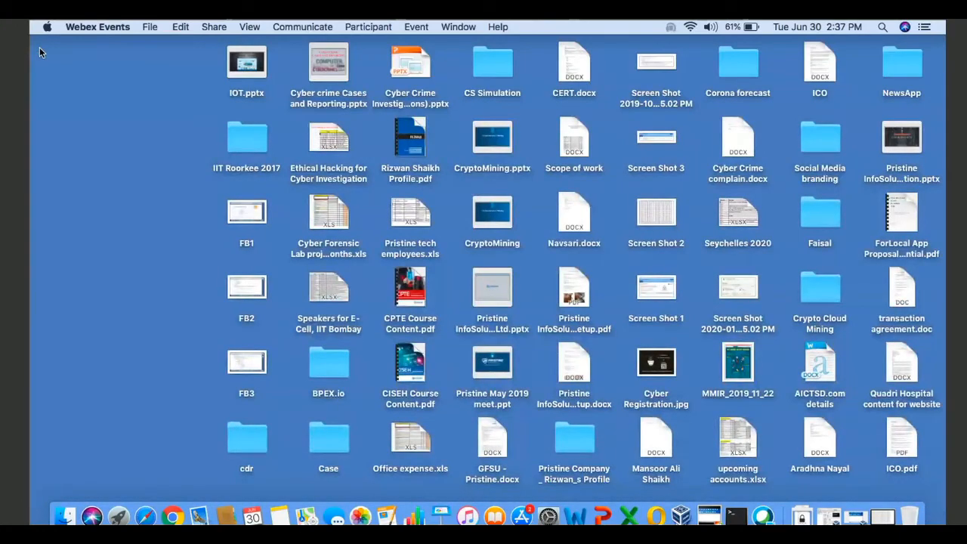
pyautogui.moveTo(96, 96)
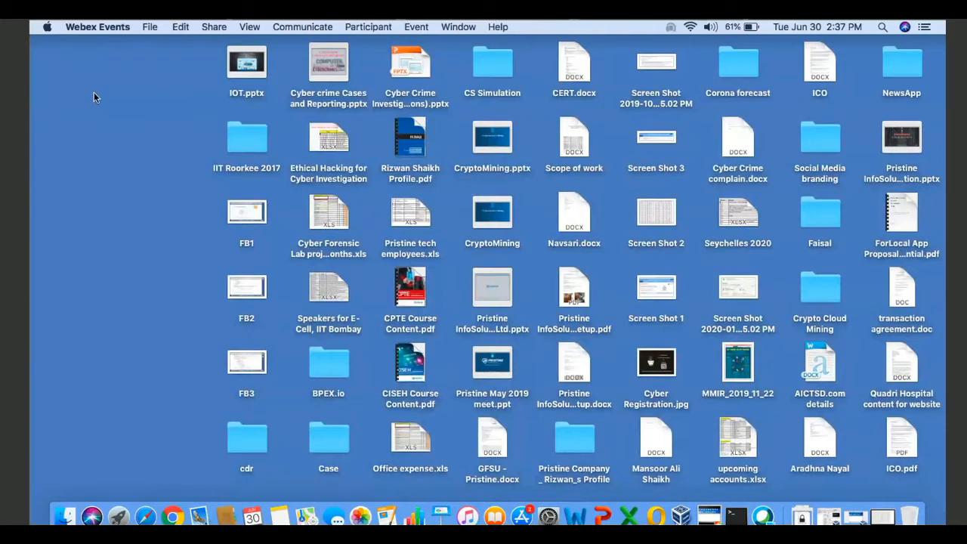
pyautogui.moveTo(547, 43)
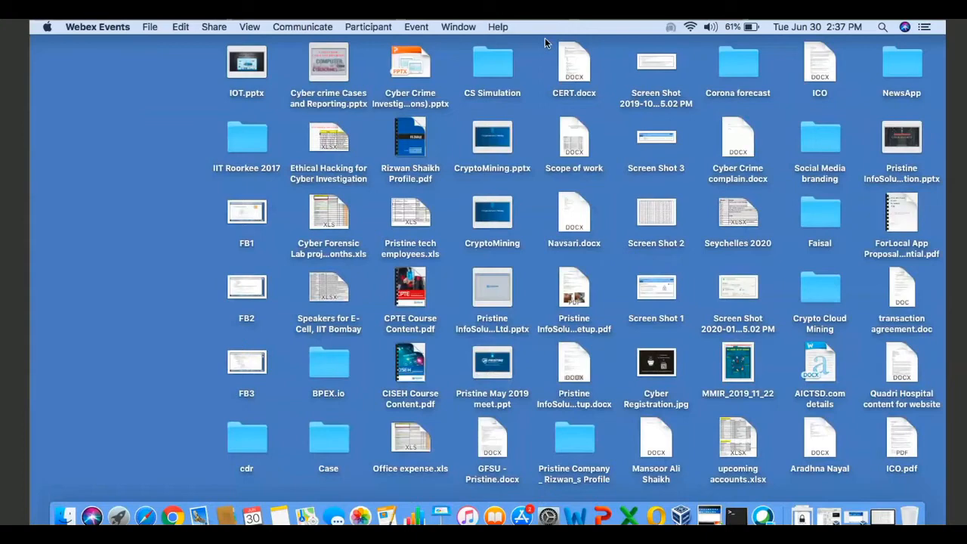
pyautogui.moveTo(860, 293)
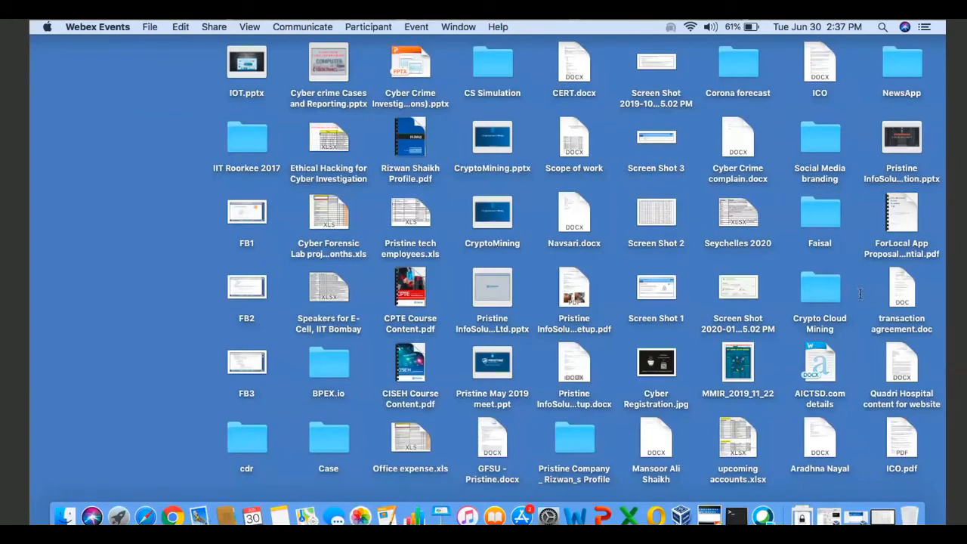
pyautogui.click(173, 517)
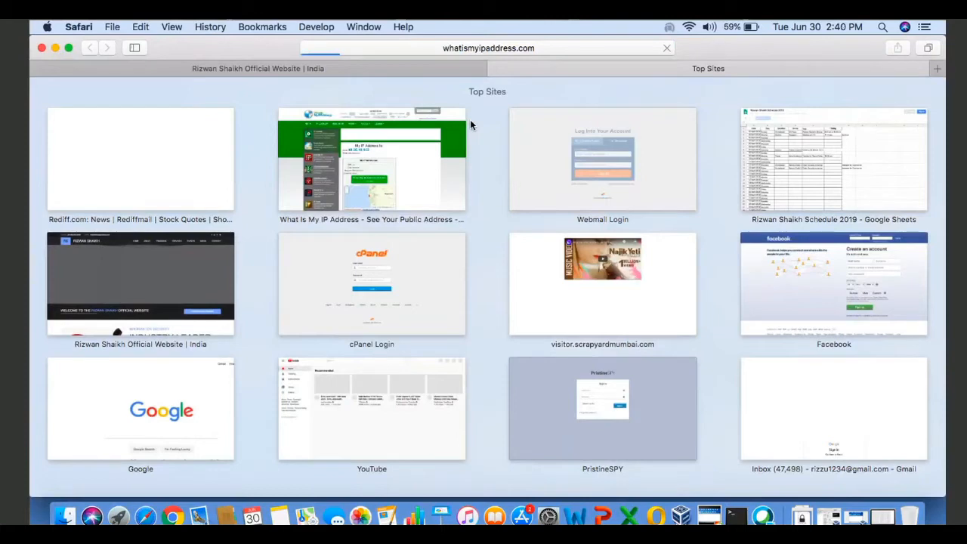
pyautogui.moveTo(422, 162)
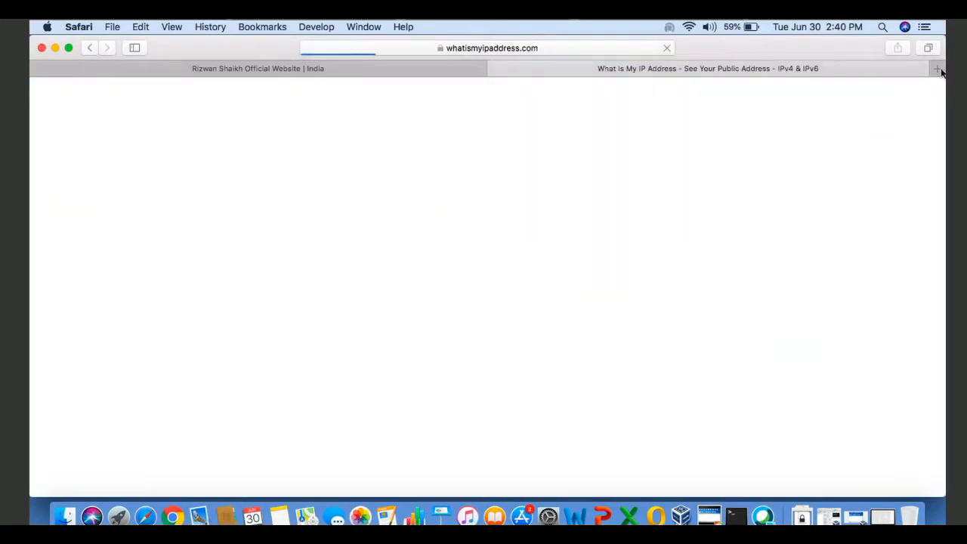
pyautogui.moveTo(849, 236)
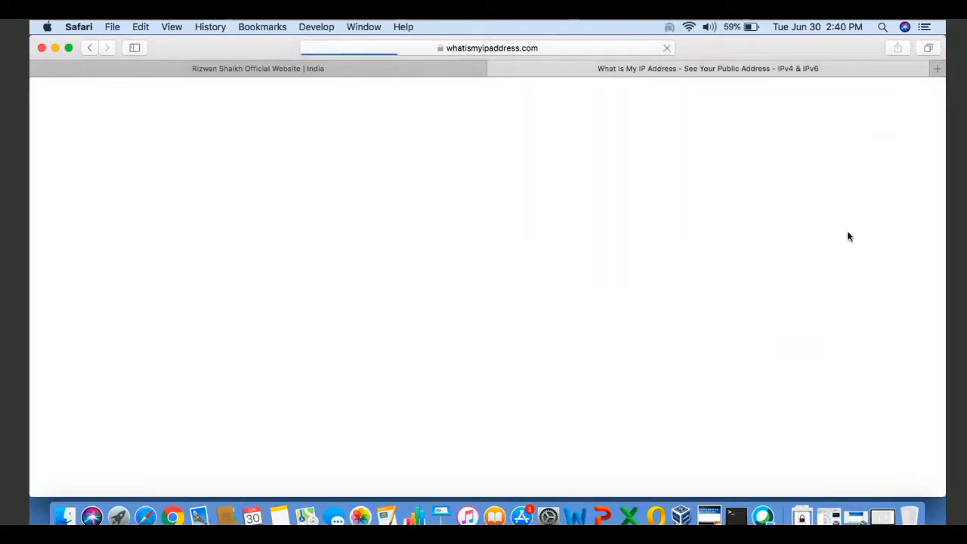
pyautogui.moveTo(737, 517)
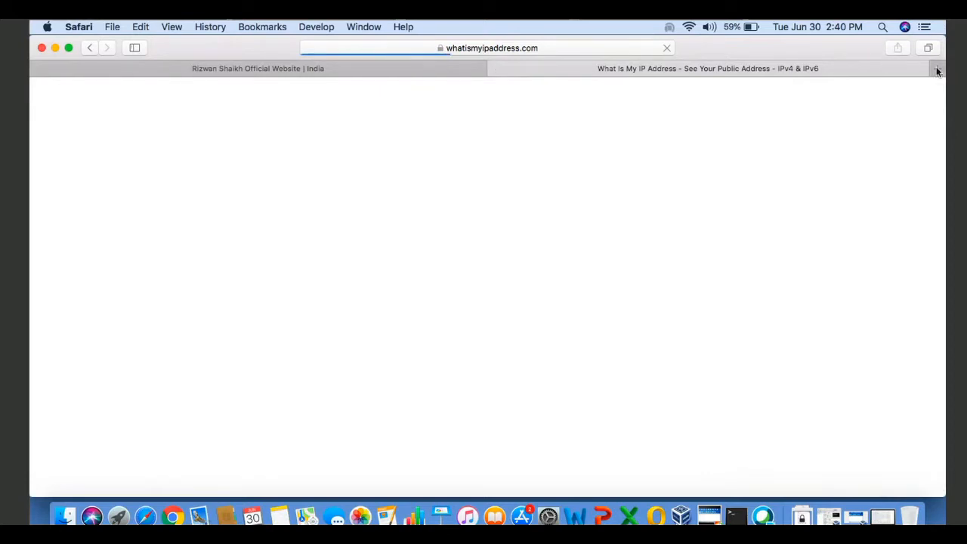
# Step: Add a third Safari tab, then view the public IPv6 and IPv4 addresses on whatismyipaddress.com
pyautogui.click(937, 68)
pyautogui.write('google.com')
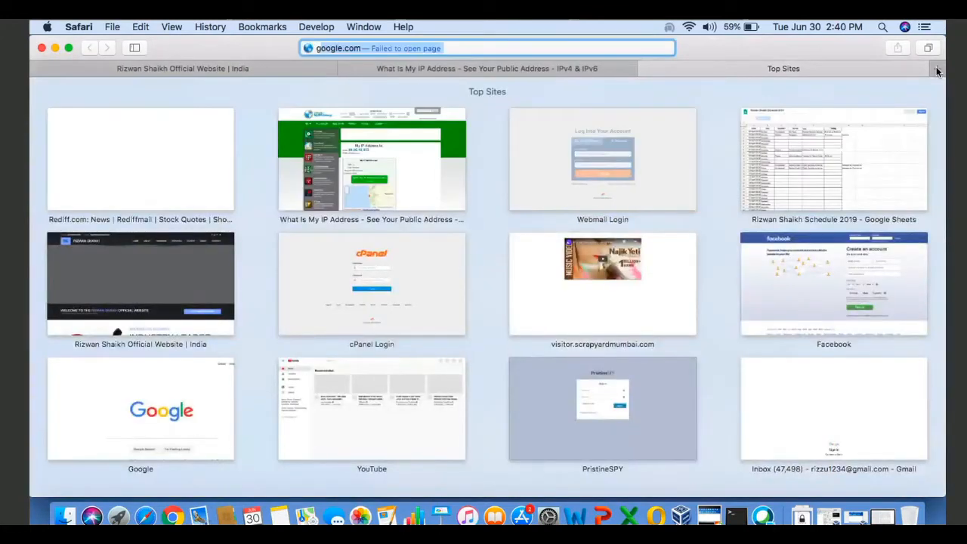
pyautogui.click(484, 68)
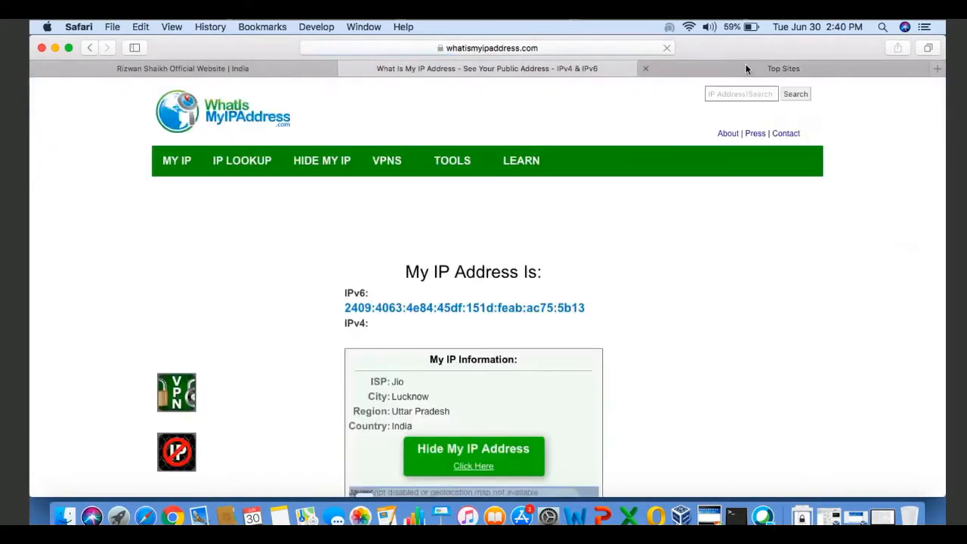
pyautogui.scroll(-3)
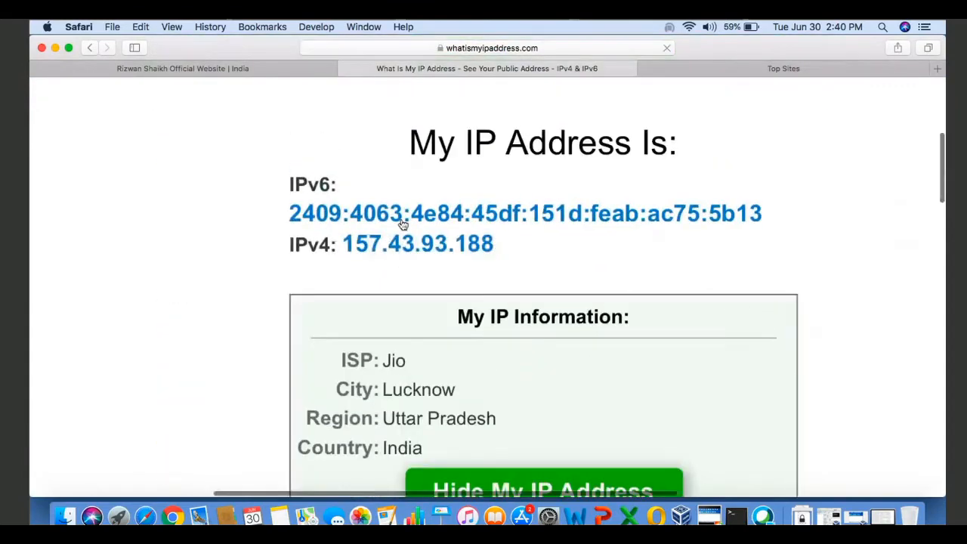
pyautogui.scroll(-3)
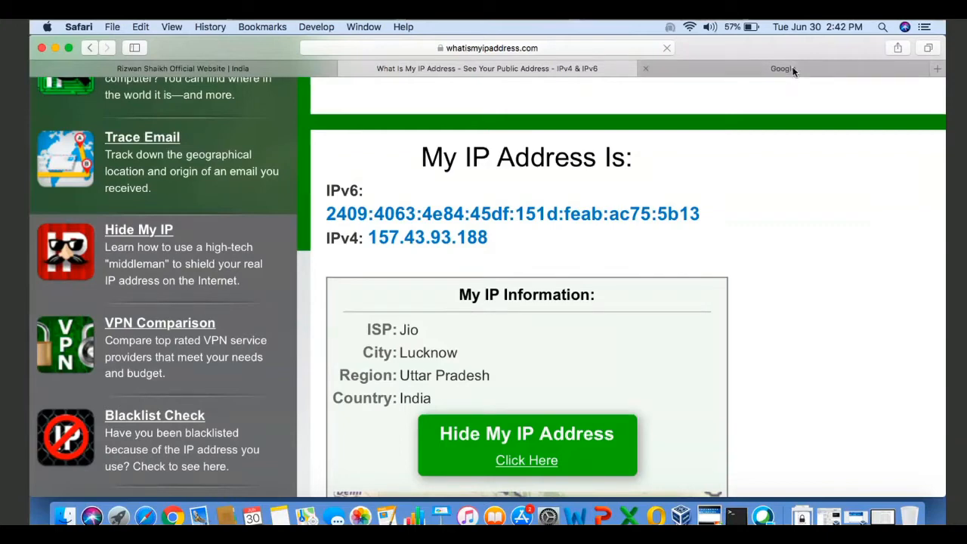
pyautogui.click(784, 68)
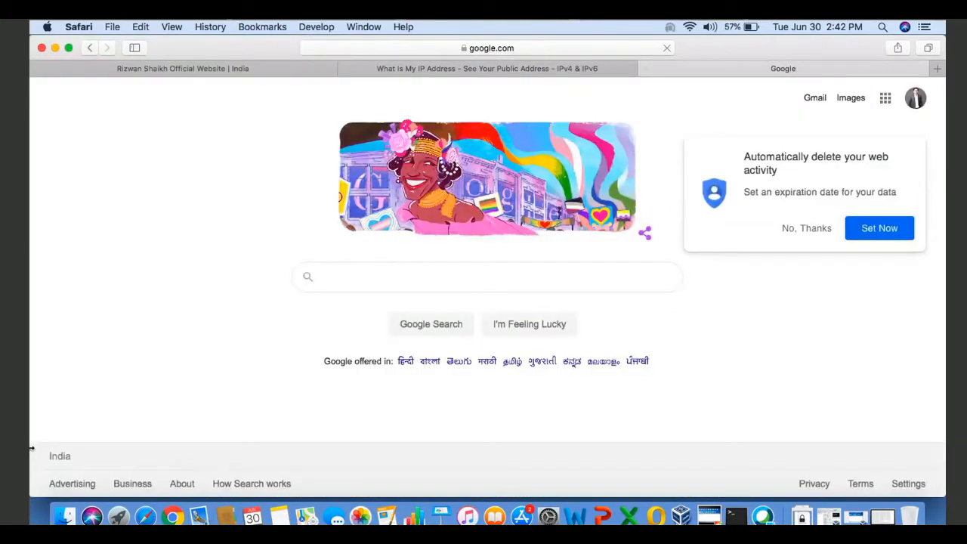
pyautogui.click(487, 277)
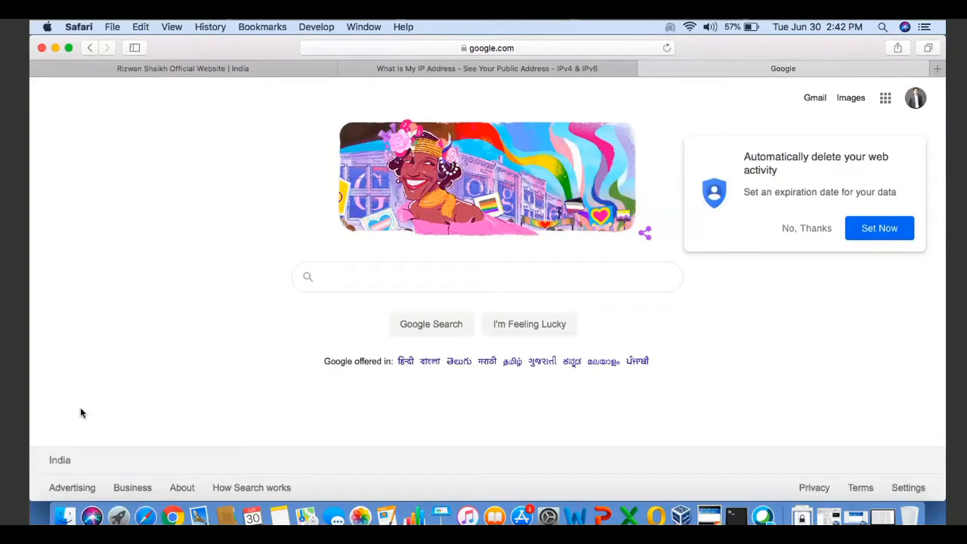
pyautogui.moveTo(736, 516)
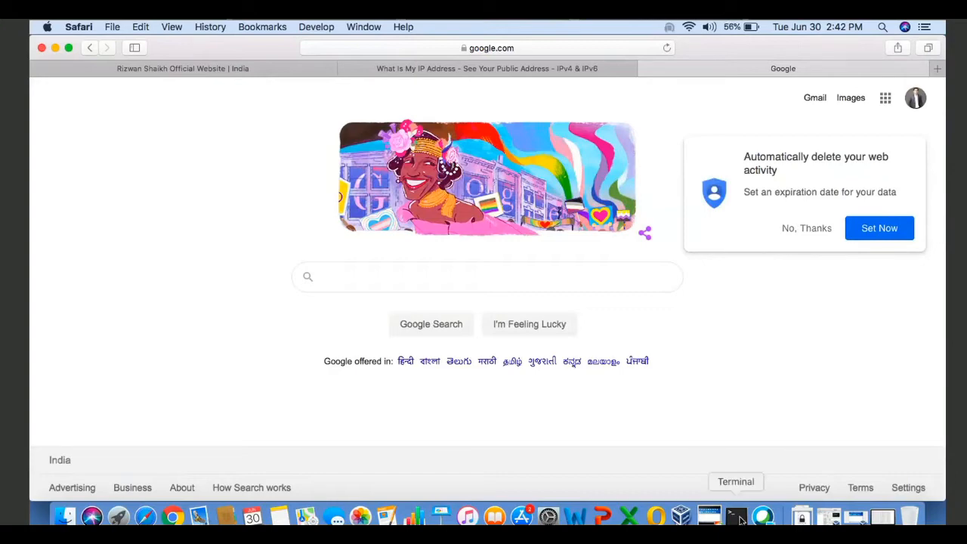
pyautogui.click(737, 517)
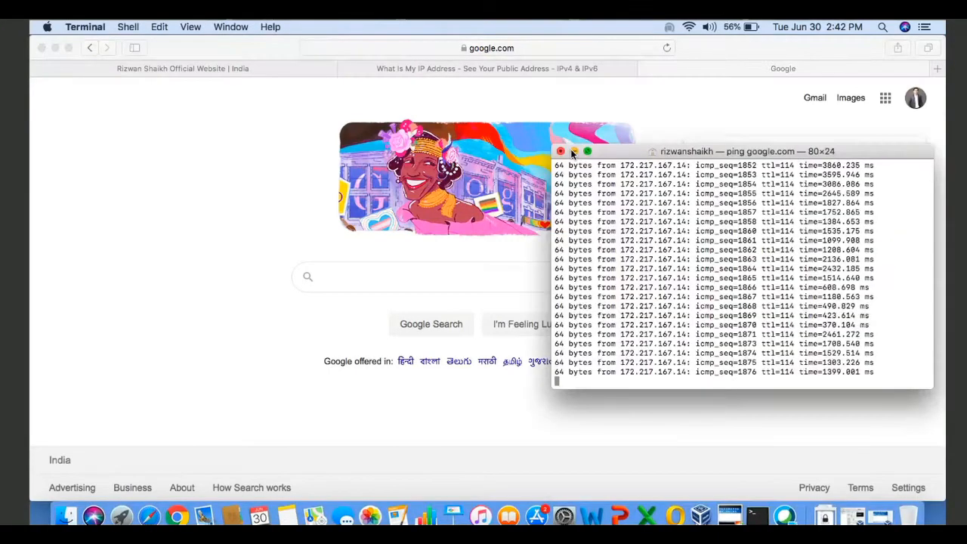
pyautogui.click(561, 151)
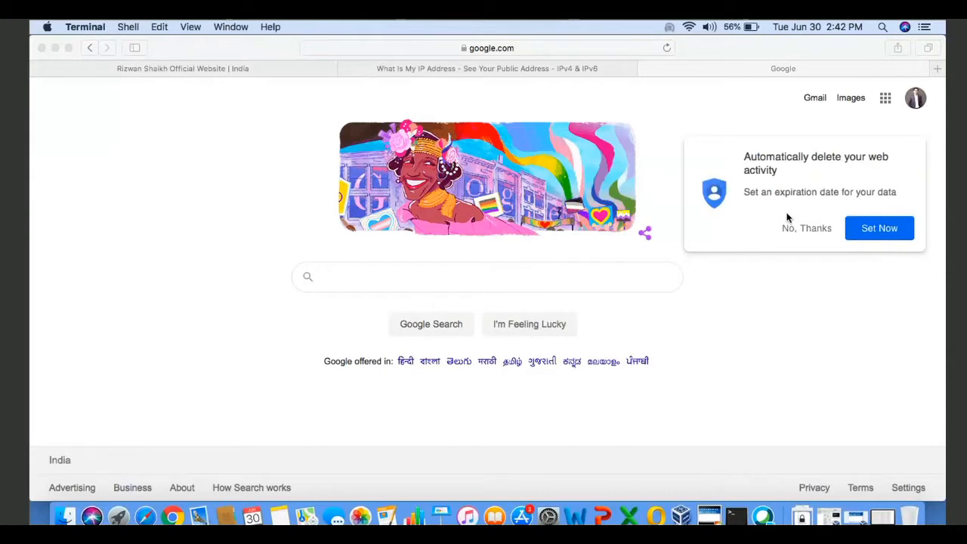
pyautogui.moveTo(822, 282)
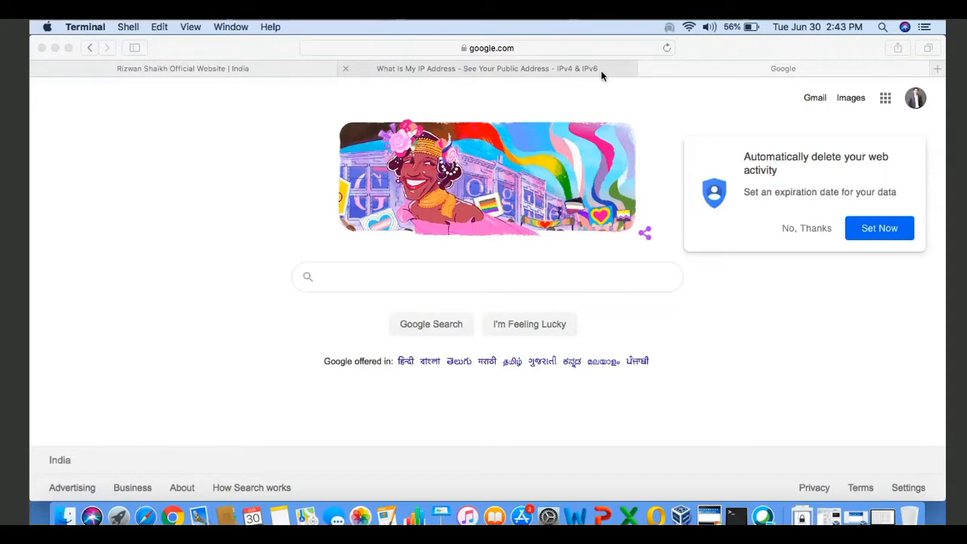
# Step: Switch from Google to the whatismyipaddress.com tab showing the public IP addresses
pyautogui.click(488, 68)
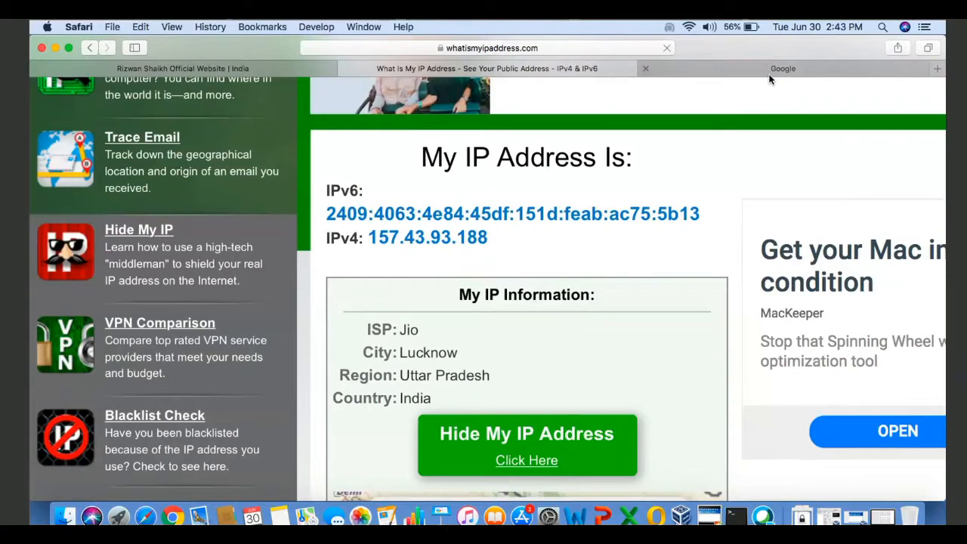
pyautogui.moveTo(784, 68)
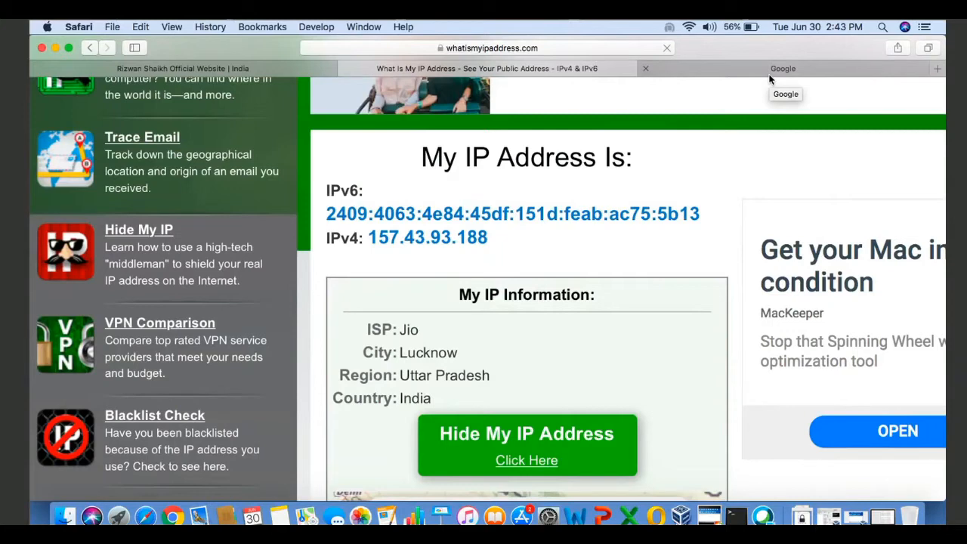
# Step: Switch back to the Google homepage tab in Safari
pyautogui.click(783, 68)
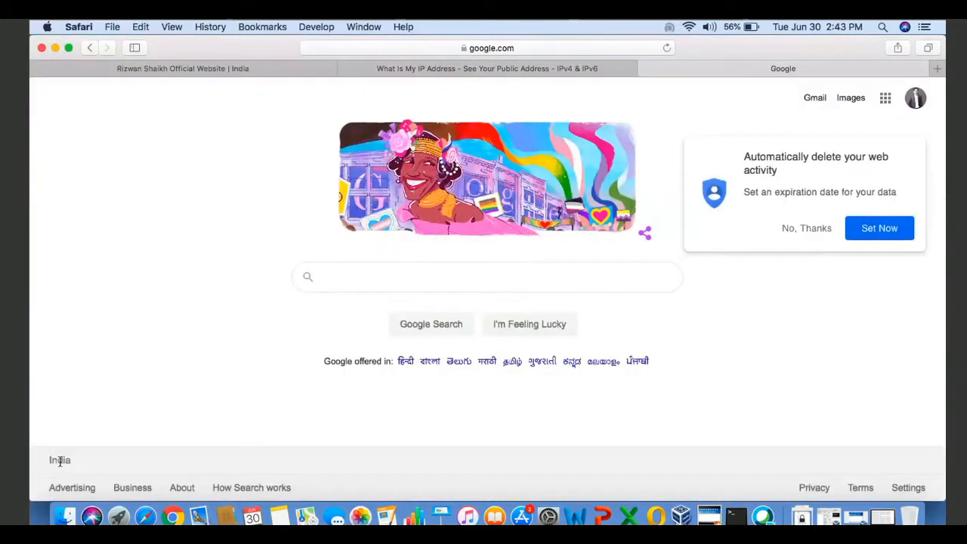
pyautogui.moveTo(123, 436)
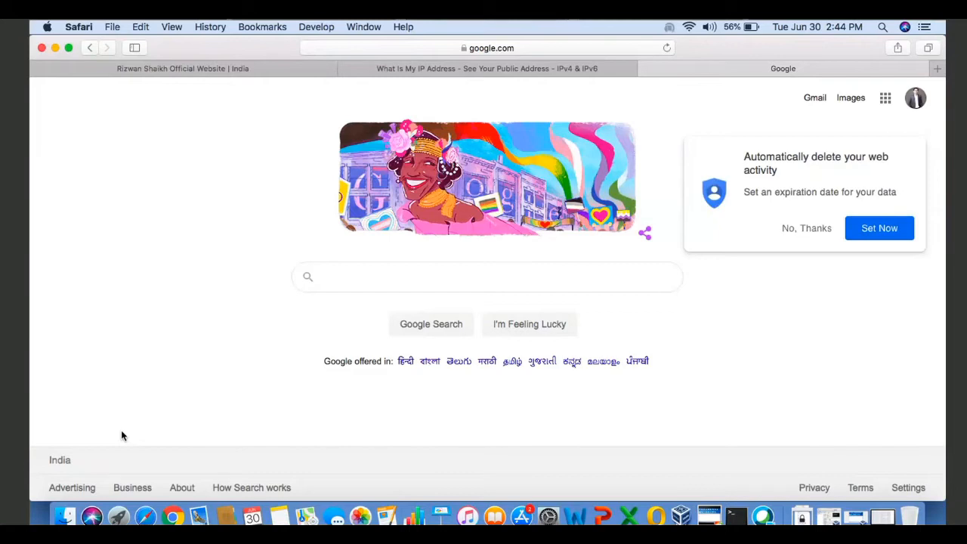
pyautogui.moveTo(32, 43)
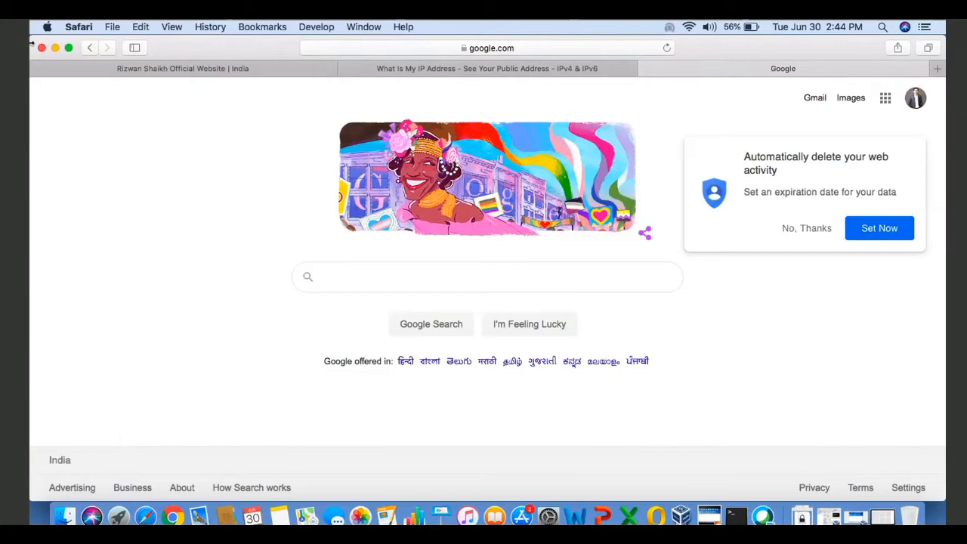
# Step: Switch to the Windows 7 VM showing the Notepad document containing 'Tr'
pyautogui.click(182, 68)
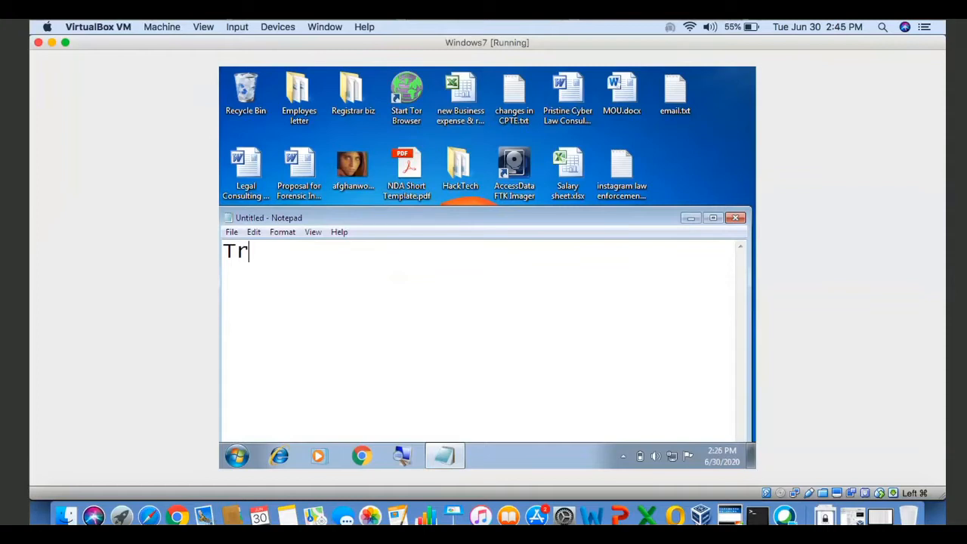
# Step: Type 'ojan' so the untitled Notepad note reads 'Trojan'
pyautogui.write('ojan')
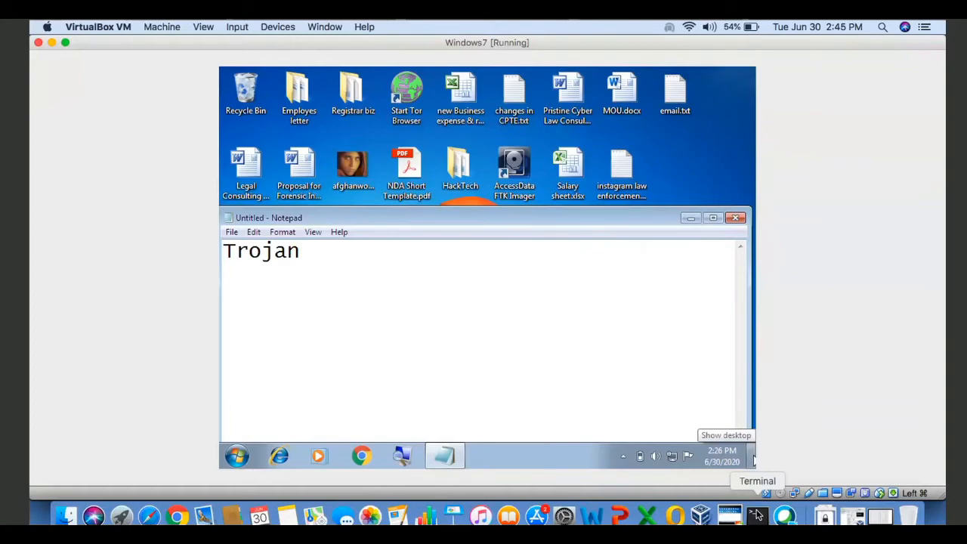
# Step: Minimize all windows to show the Windows 7 desktop
pyautogui.click(758, 516)
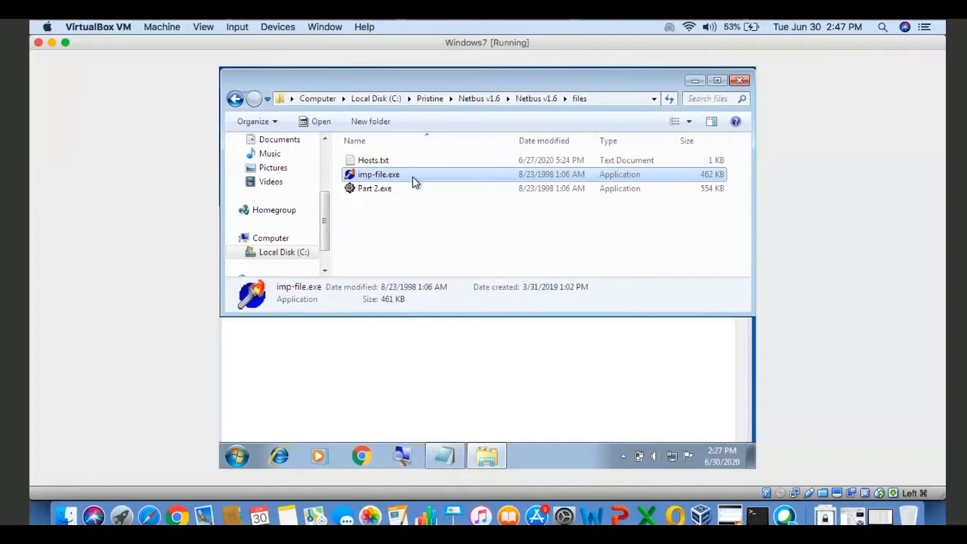
pyautogui.moveTo(764, 516)
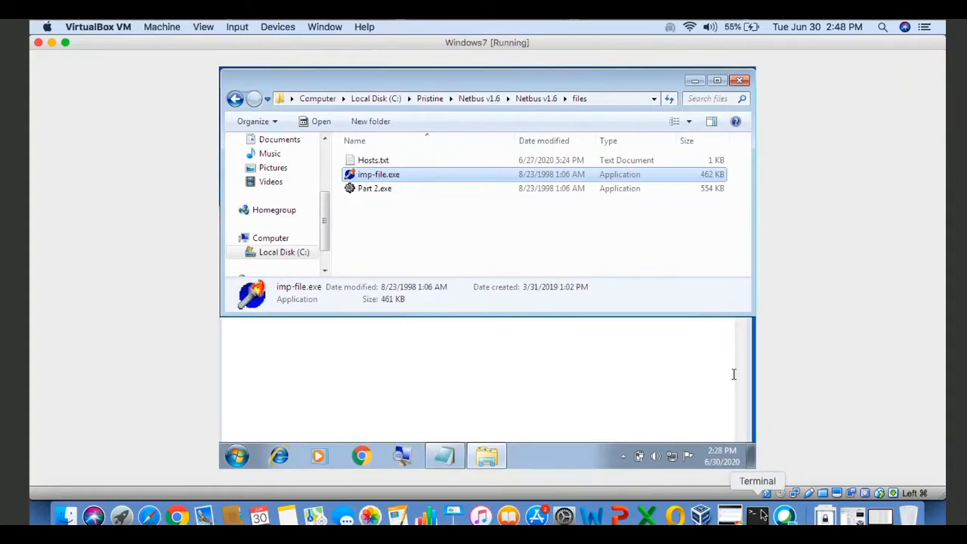
# Step: Use the Show desktop corner again while the Netbus v1.6 files folder stays open
pyautogui.click(751, 517)
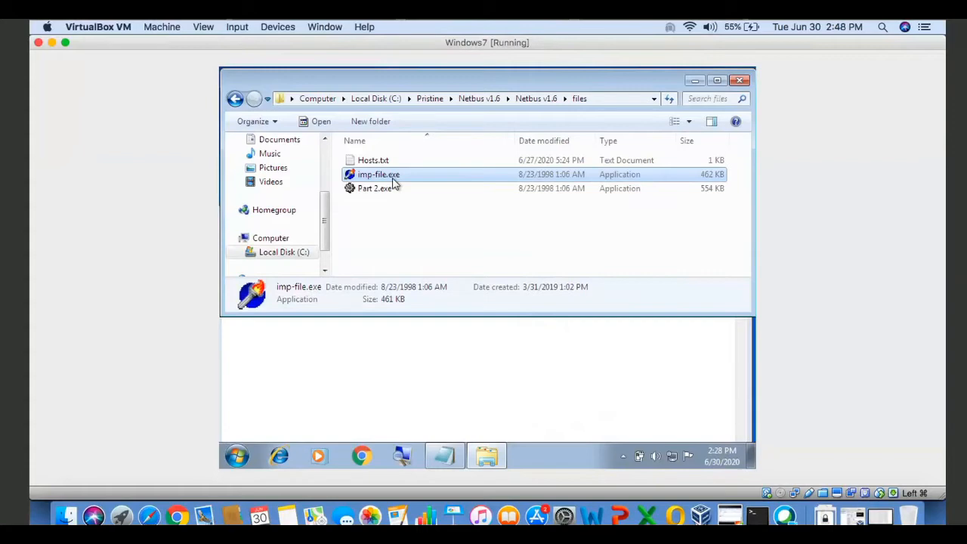
pyautogui.doubleClick(378, 174)
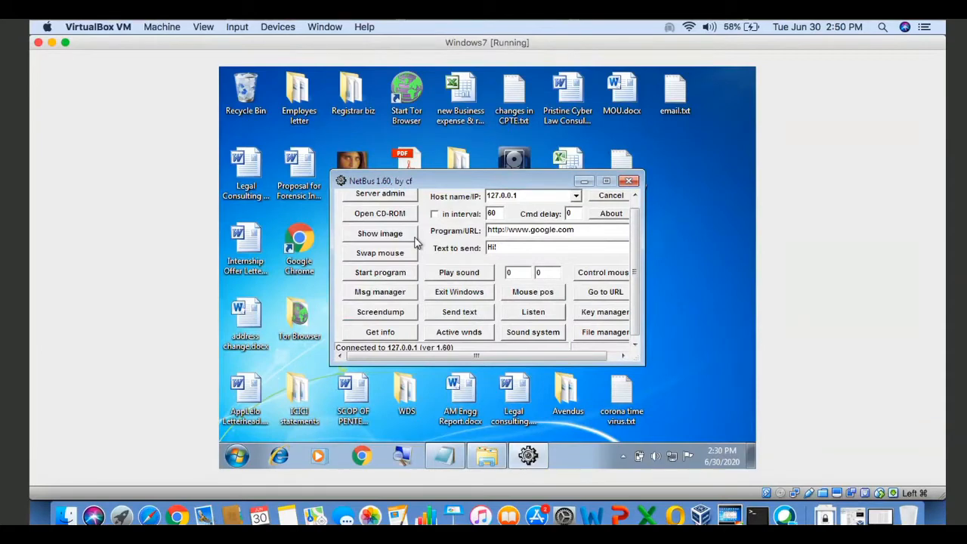
pyautogui.click(595, 291)
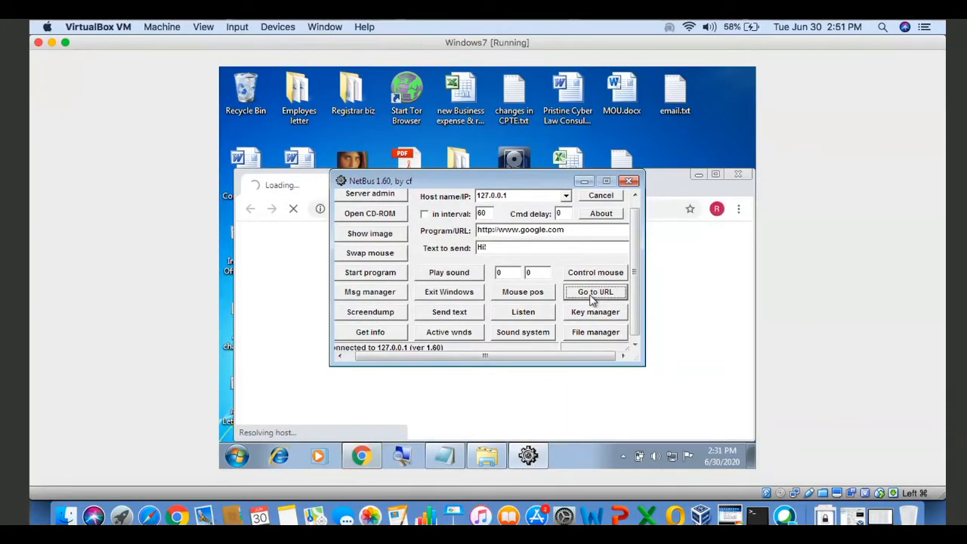
# Step: Bring the remotely opened Chrome window with the Google homepage to the front
pyautogui.click(596, 292)
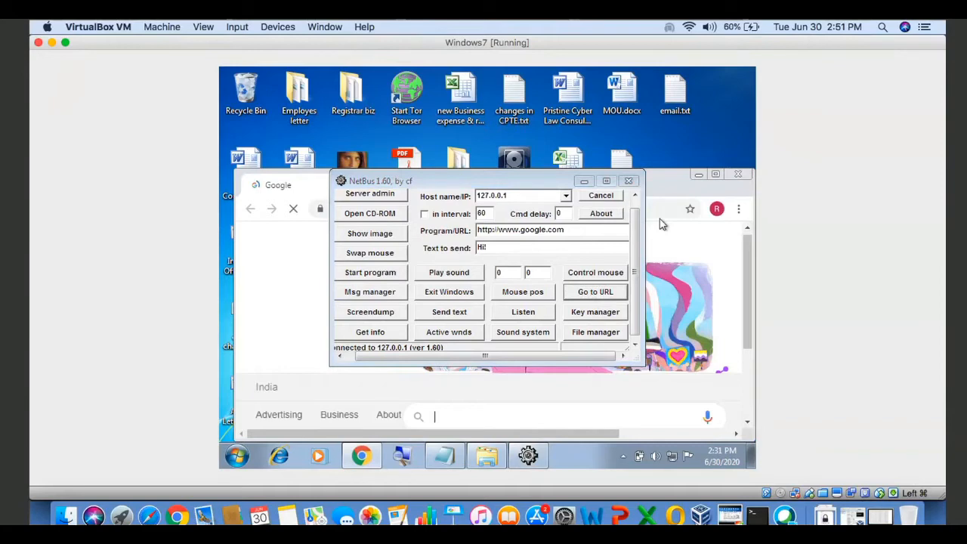
pyautogui.click(628, 181)
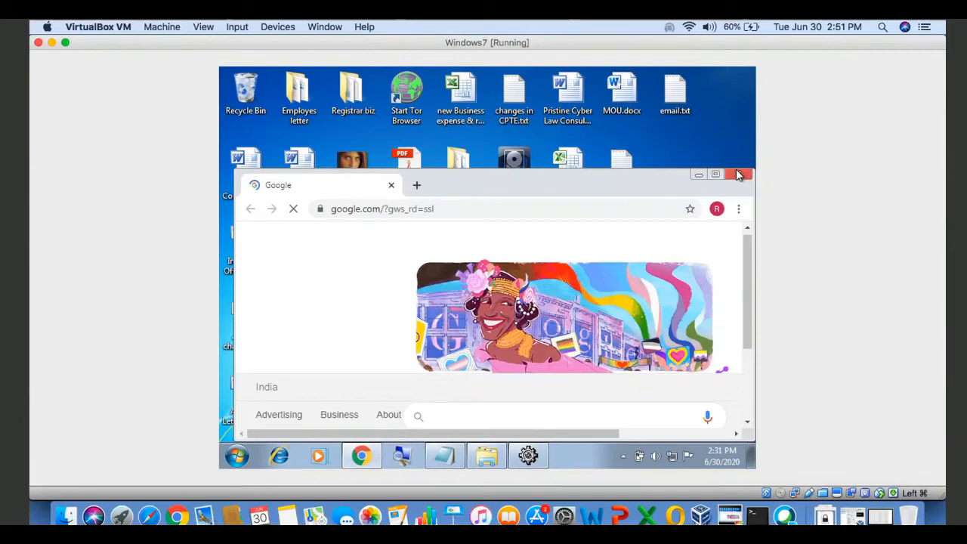
# Step: Close the remotely opened Chrome browser window in the VM guest
pyautogui.click(742, 175)
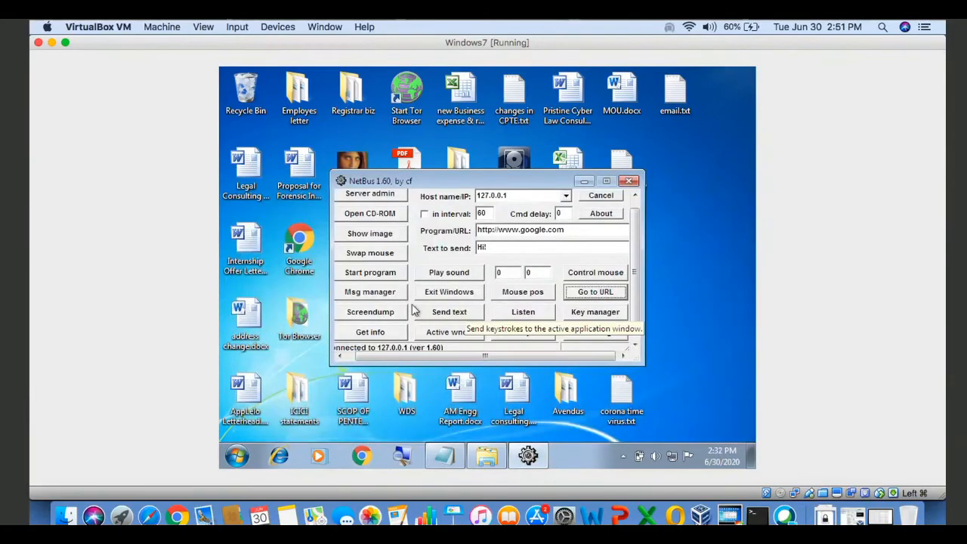
pyautogui.moveTo(371, 291)
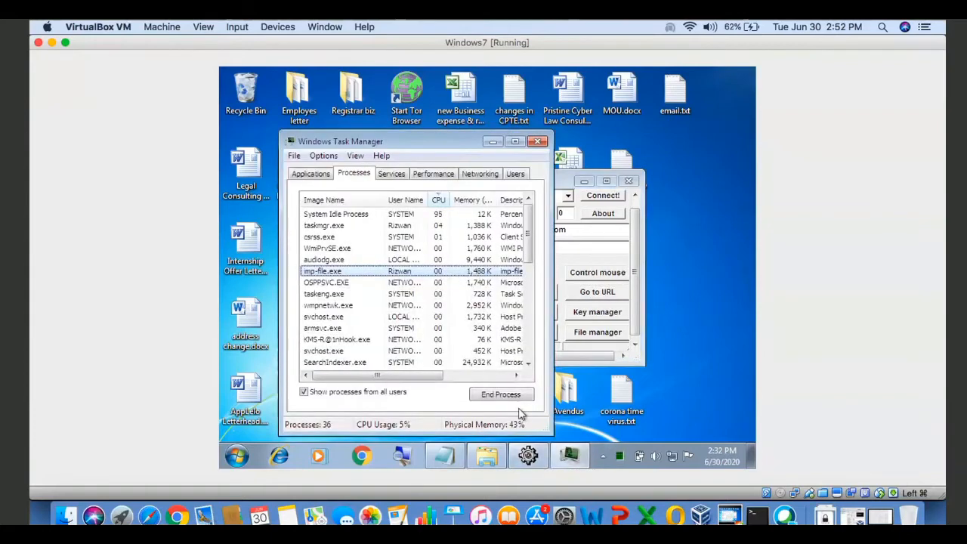
# Step: End the running imp-file.exe process from Task Manager
pyautogui.click(500, 394)
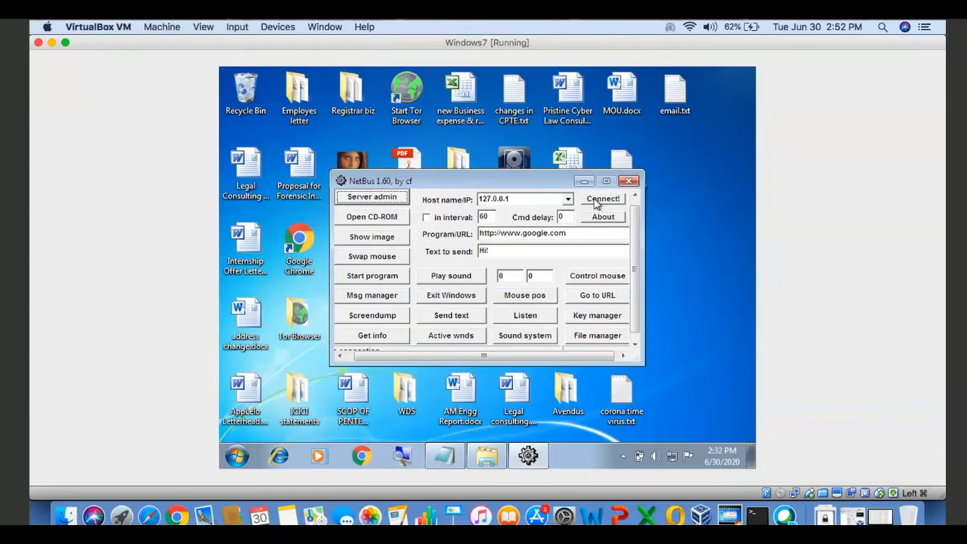
# Step: Try reconnecting the NetBus client to the local server
pyautogui.click(603, 198)
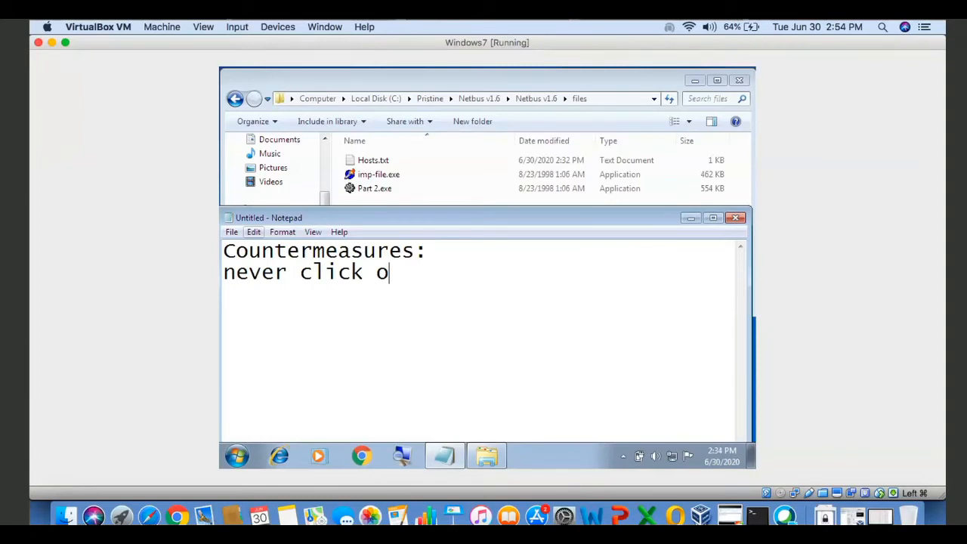
# Step: Continue the countermeasure line with 'n any' and drag along the top of the window
pyautogui.write('n any untrusted link,')
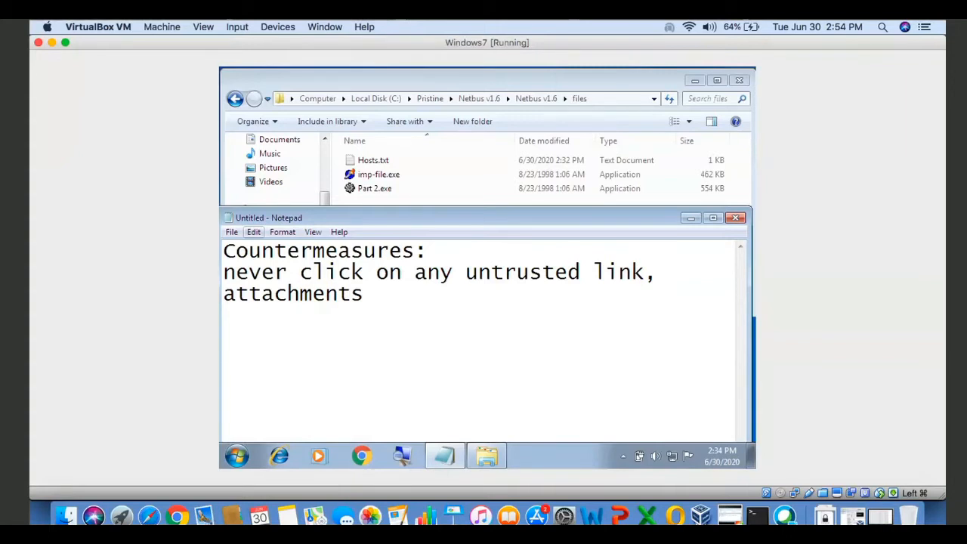
pyautogui.moveTo(487, 43); pyautogui.dragTo(297, 42)
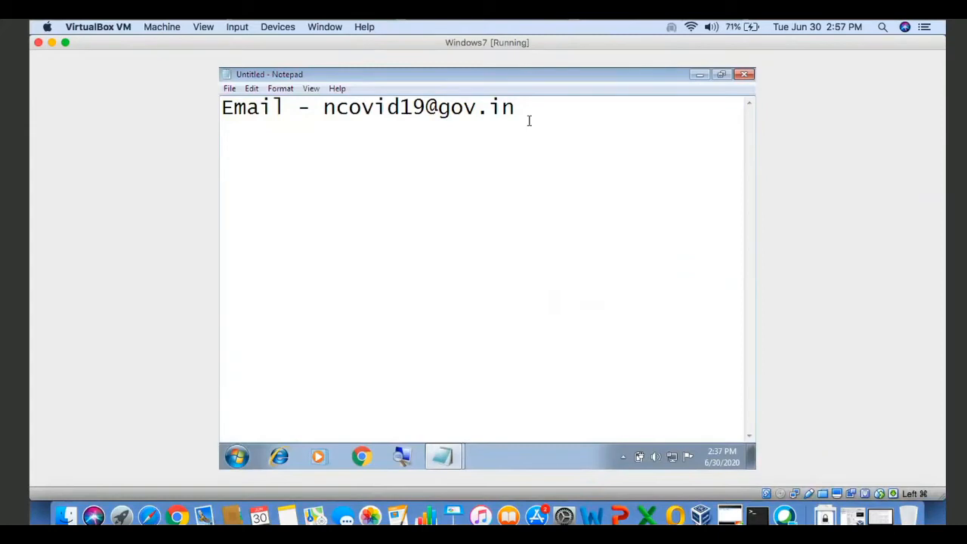
# Step: Add a 'Phishing link:' heading listing icicibank.com and the lookalike icicbank.com
pyautogui.press('Return')
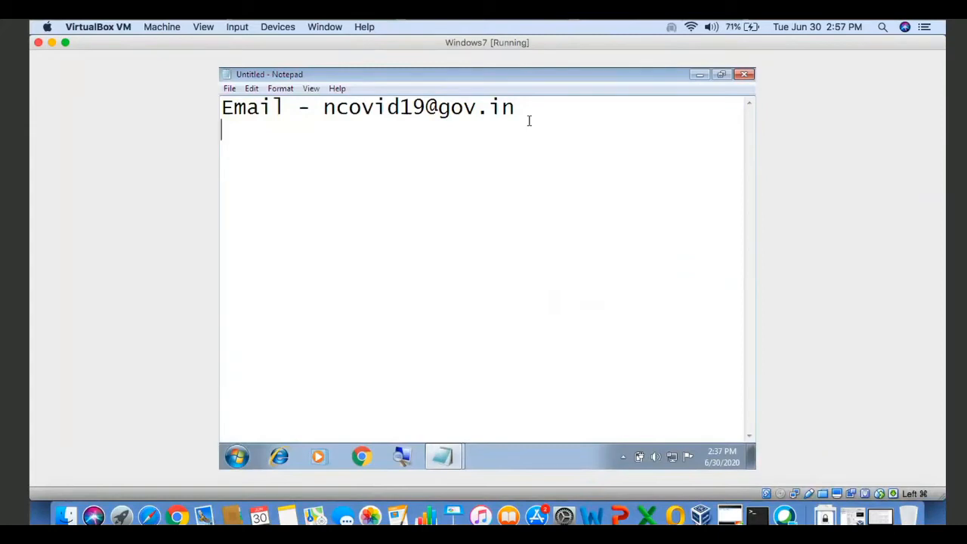
pyautogui.write('Phi')
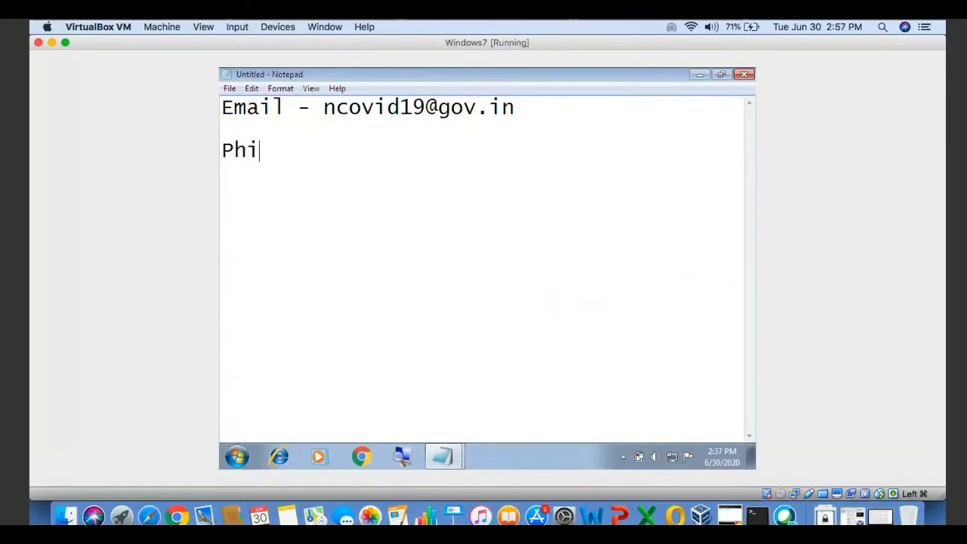
pyautogui.write('sh')
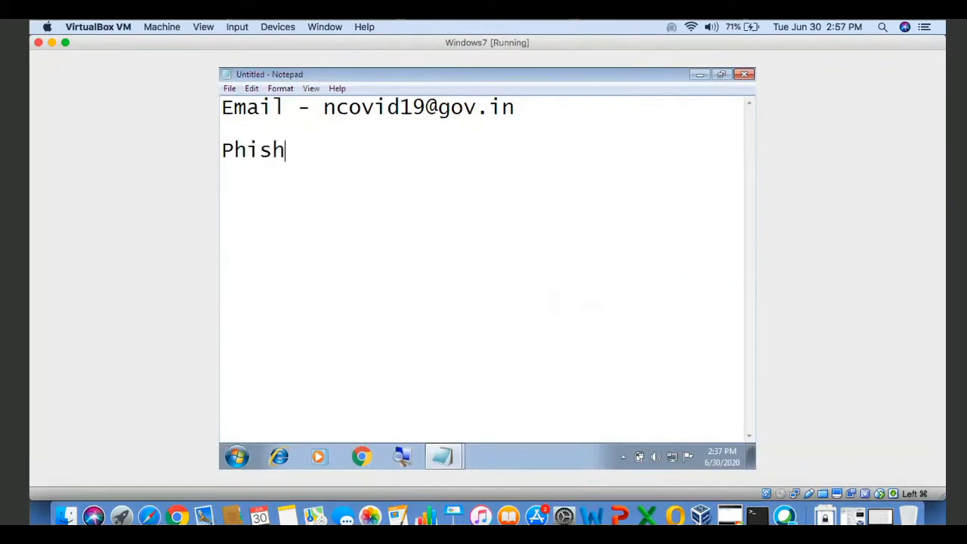
pyautogui.write('n')
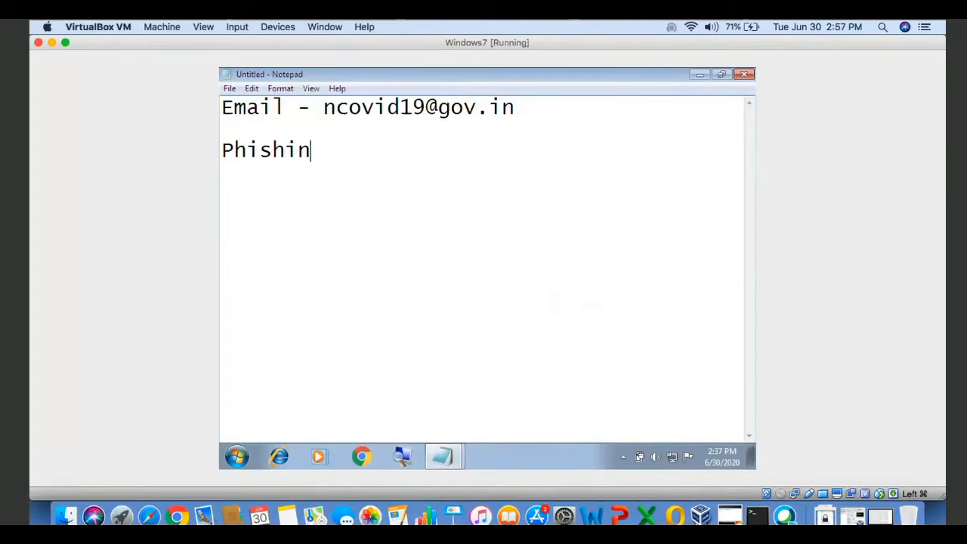
pyautogui.write('g link:')
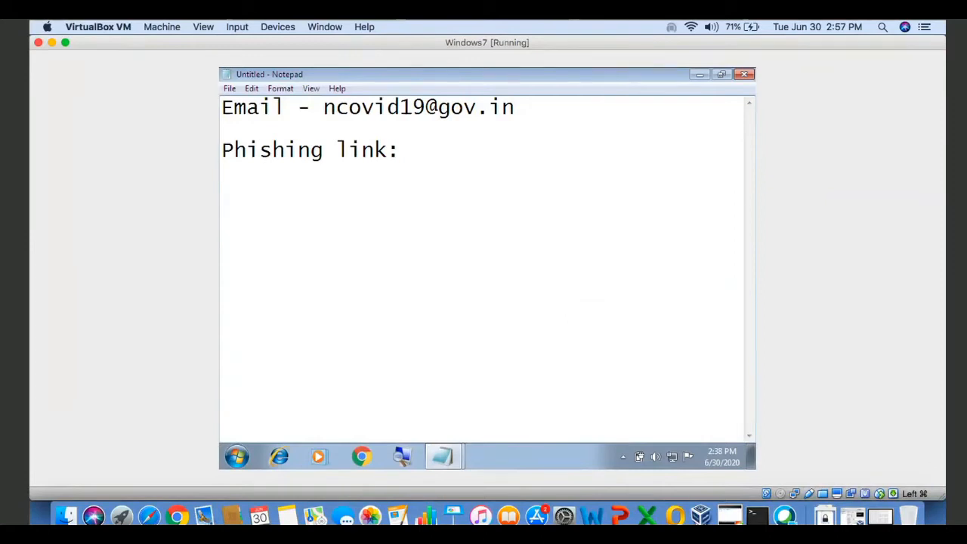
pyautogui.write('icicibank.com')
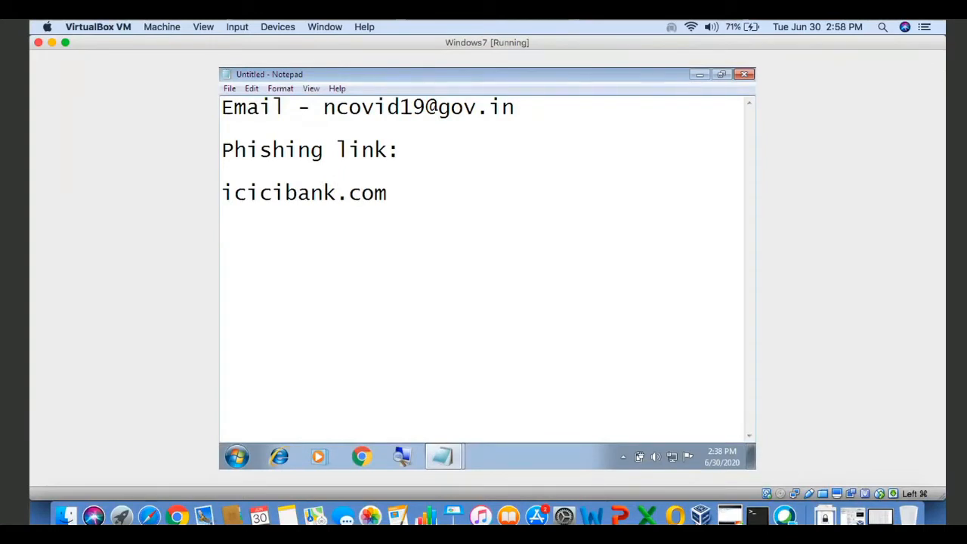
pyautogui.write('icic')
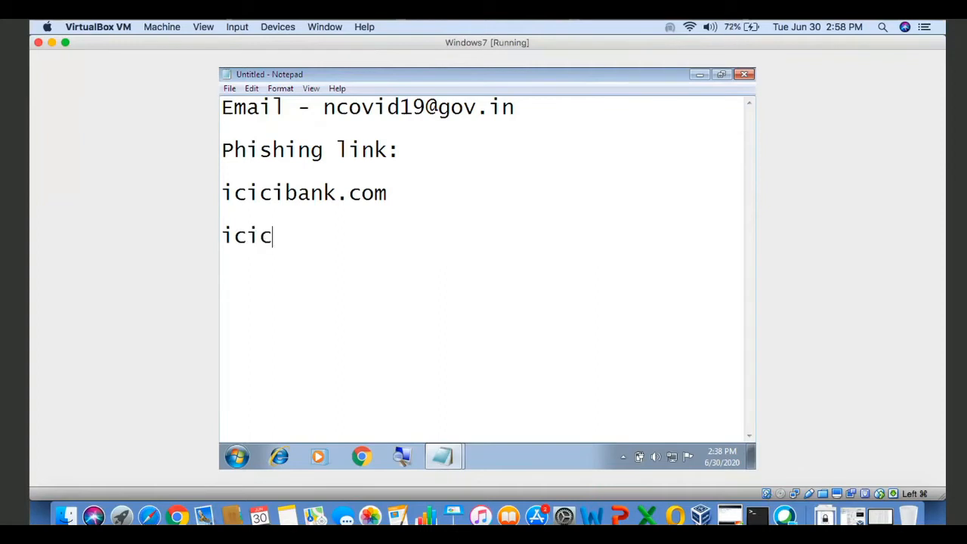
pyautogui.write('b')
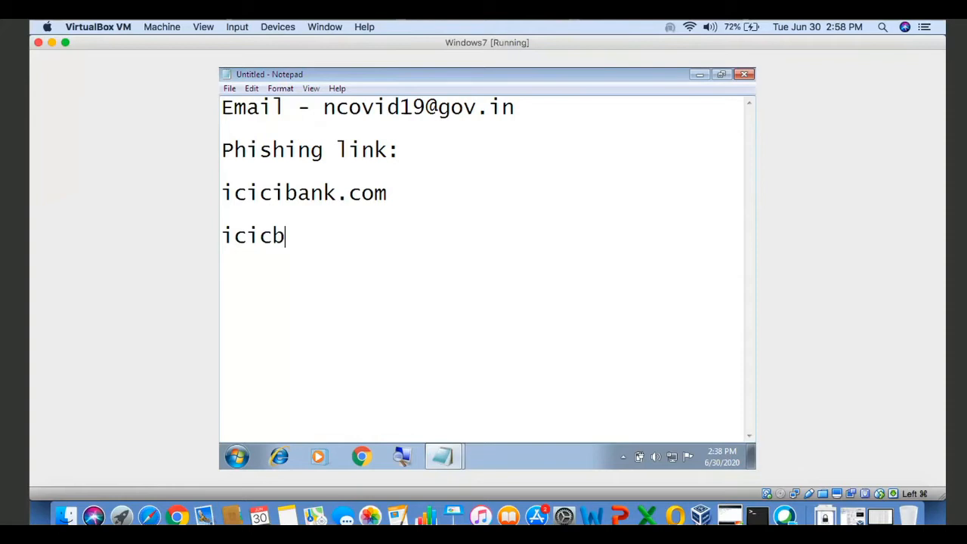
pyautogui.write('ank.com')
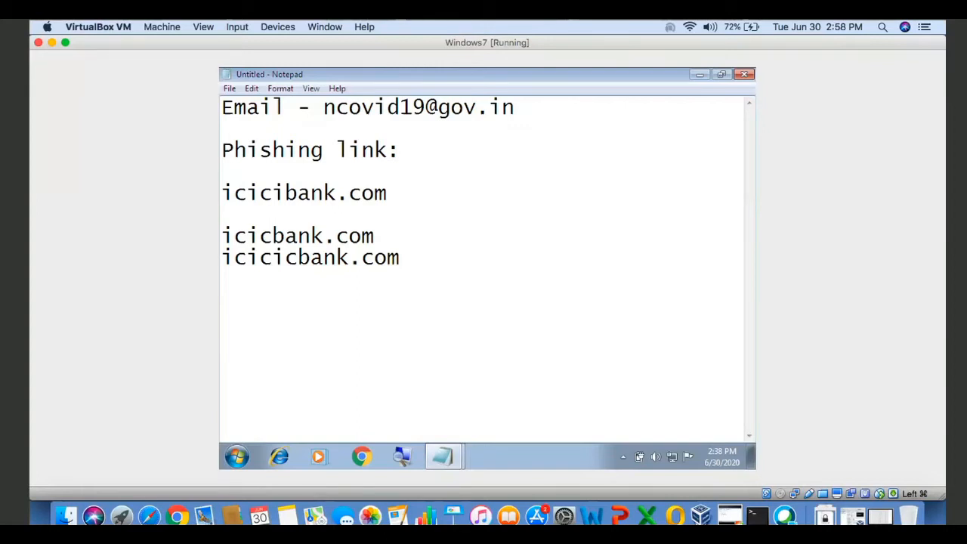
pyautogui.click(400, 257)
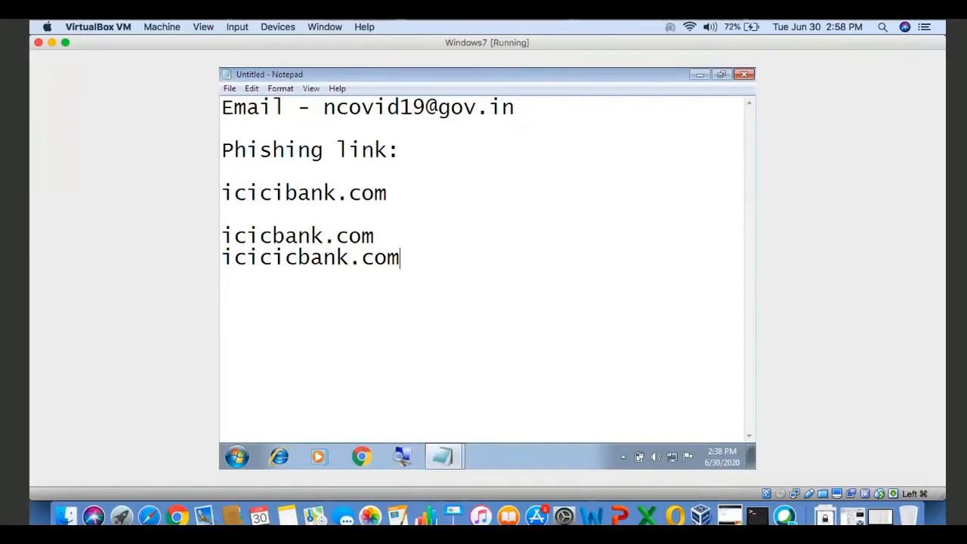
# Step: Double-click a word in the Notepad URL note
pyautogui.doubleClick(297, 236)
pyautogui.write('http://icicibank.com/indianlogin/fakepage.html - real')
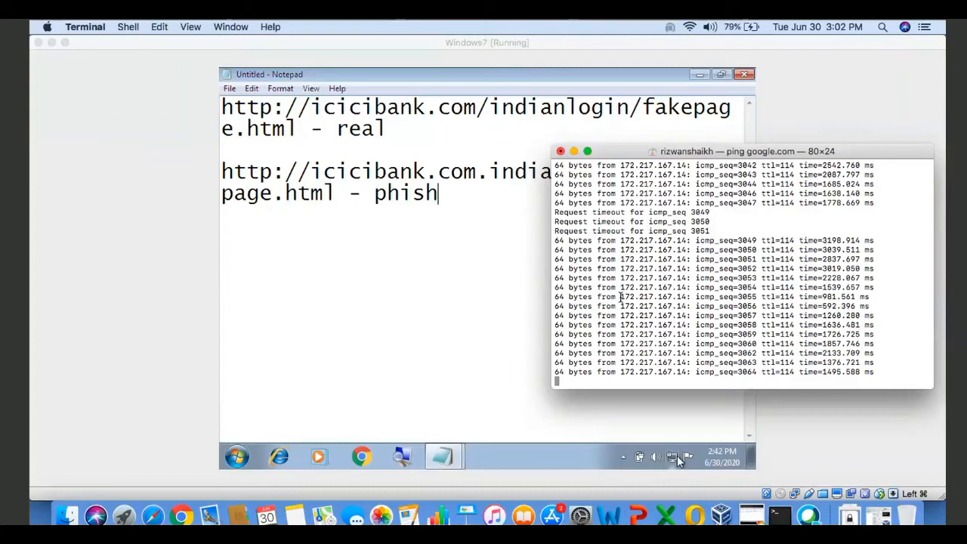
# Step: Type the subdomain phishing example 'icici com.abc.rizwanonline.com' and select a word in the lookalike domain
pyautogui.click(688, 26)
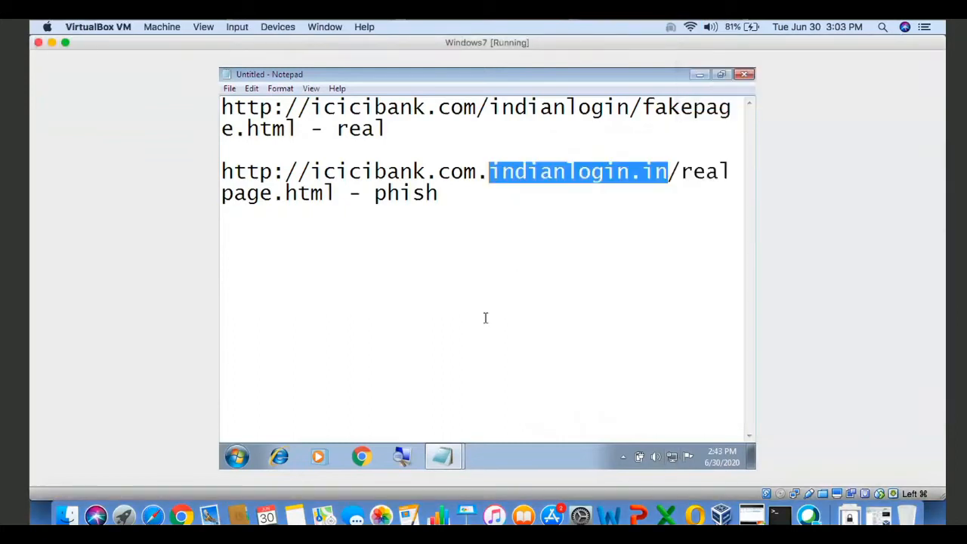
pyautogui.write('icici com.abc.rizwanonline.com')
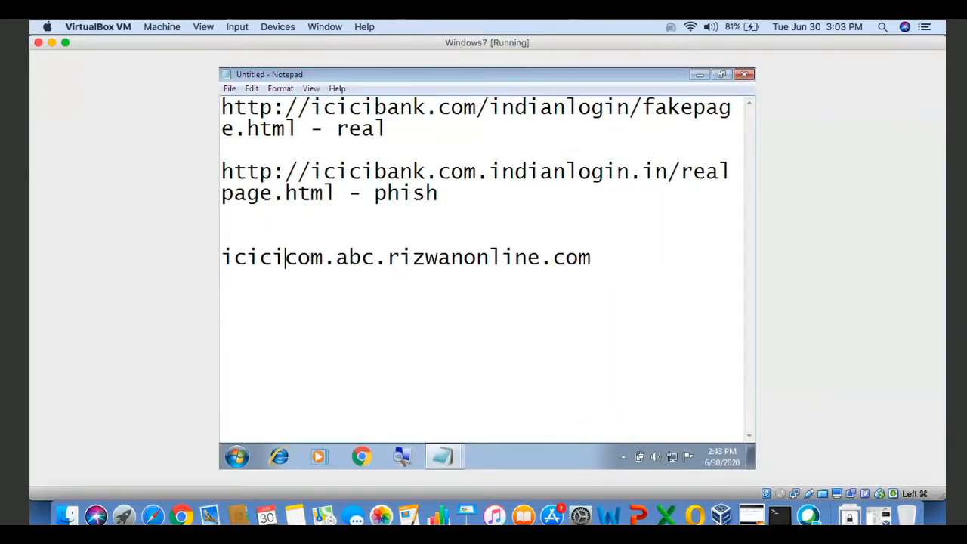
pyautogui.write('bank.c')
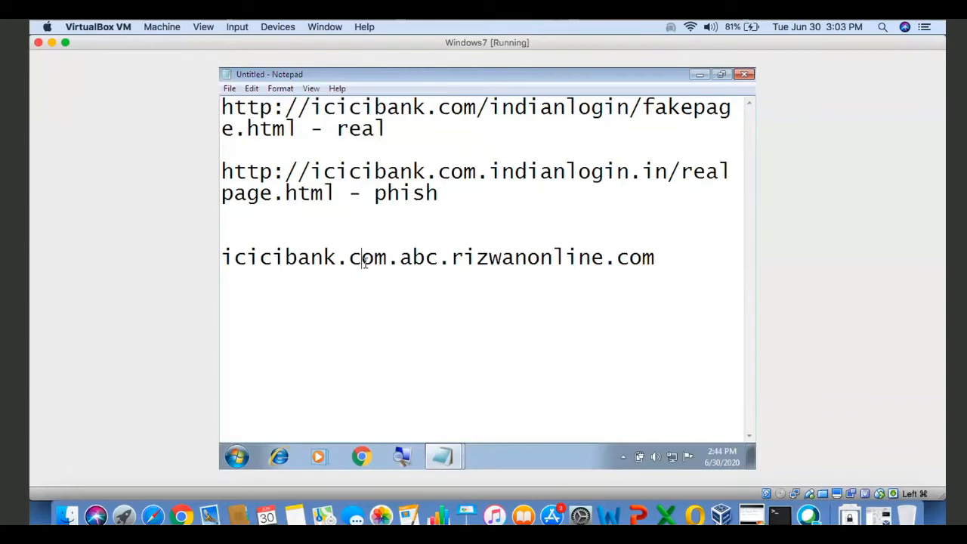
pyautogui.doubleClick(302, 257)
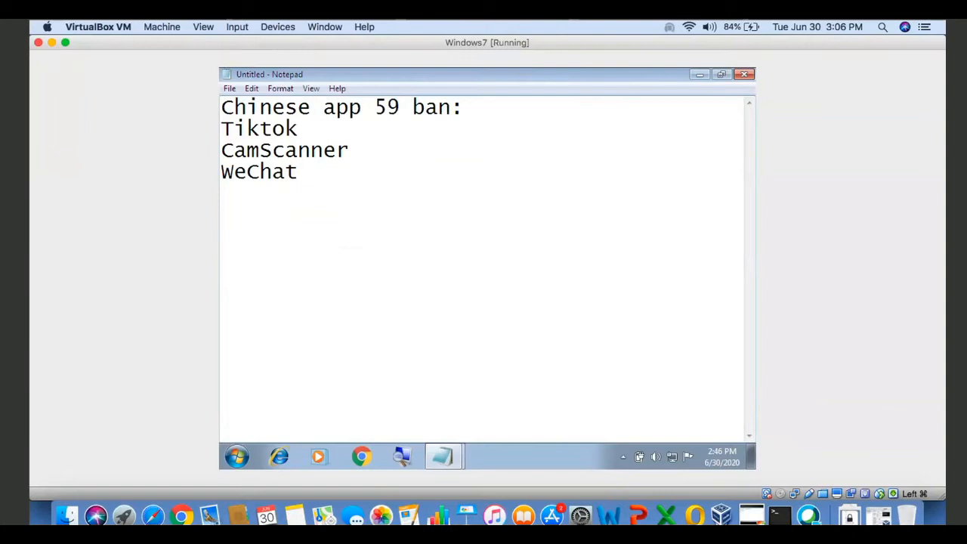
# Step: Type 'Play' on a new line below WeChat
pyautogui.write('Play')
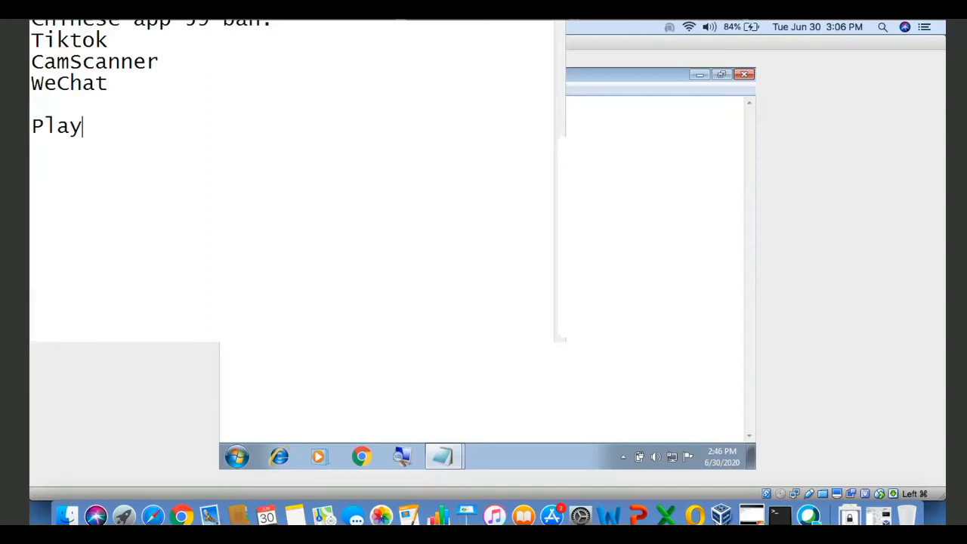
# Step: Complete the line as 'PlayStore AppStore', then select words including Tiktok
pyautogui.write('Store AppStore')
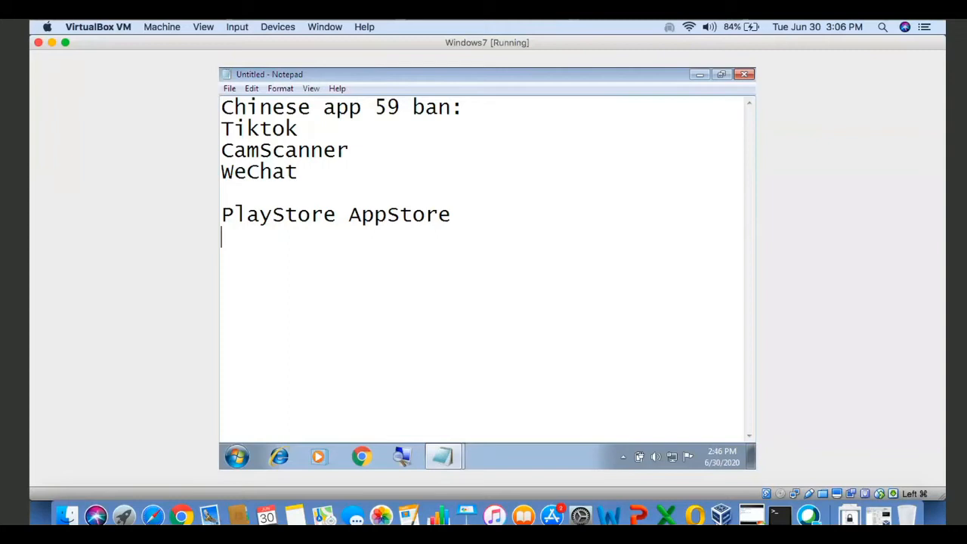
pyautogui.doubleClick(259, 128)
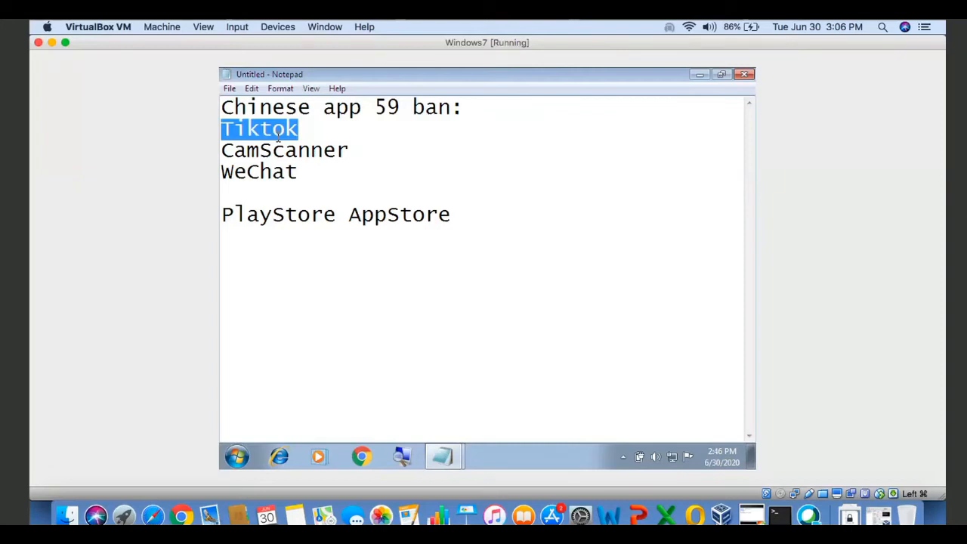
pyautogui.doubleClick(285, 149)
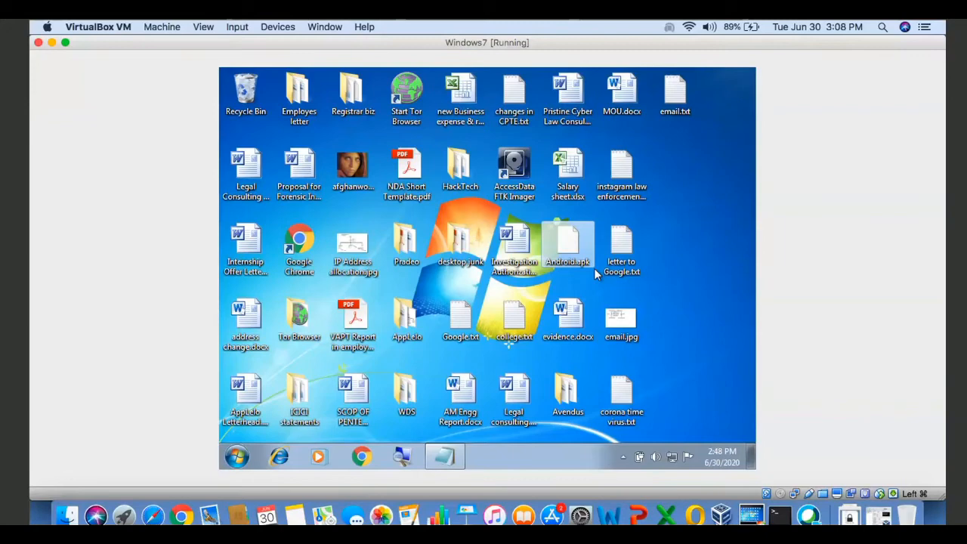
pyautogui.moveTo(593, 287)
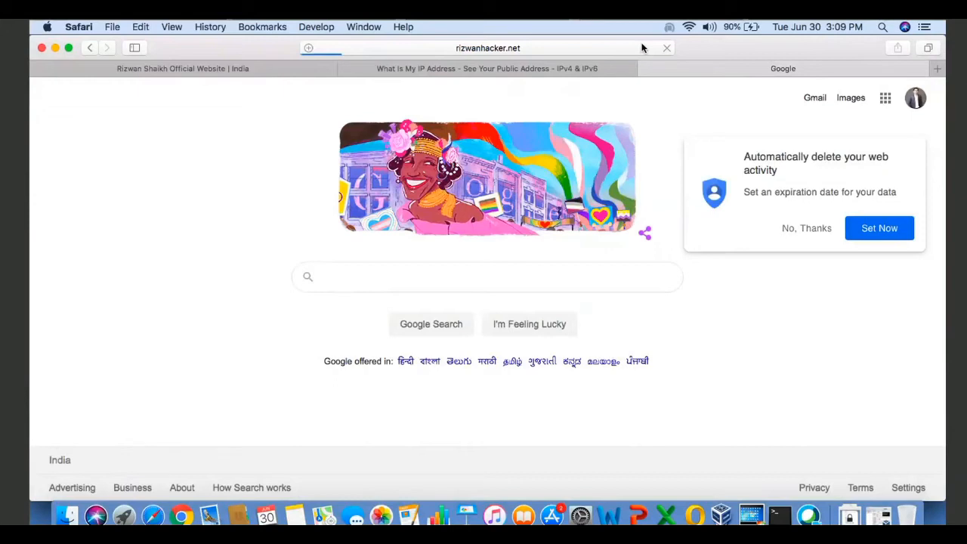
# Step: Click into the username field, then submit the PristineSPY sign-in form
pyautogui.click(777, 516)
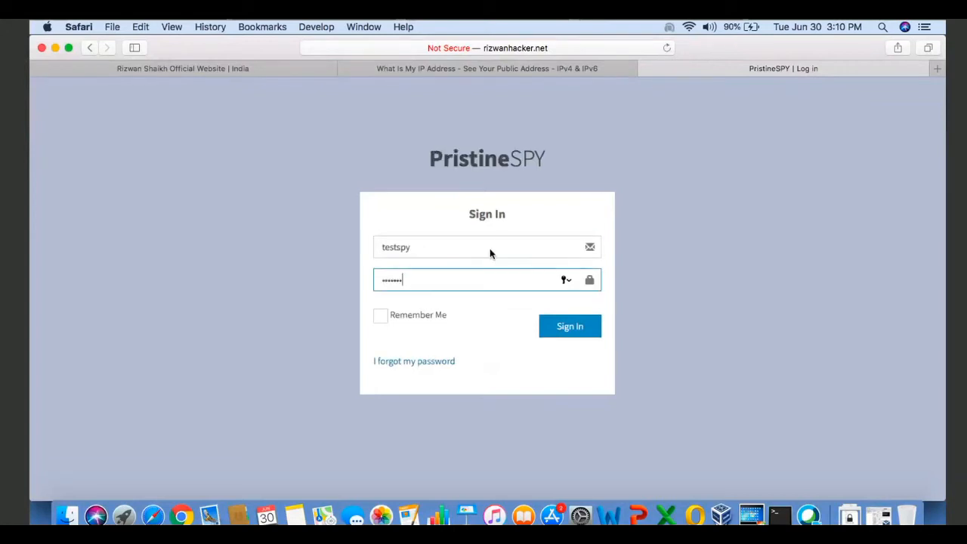
pyautogui.click(569, 326)
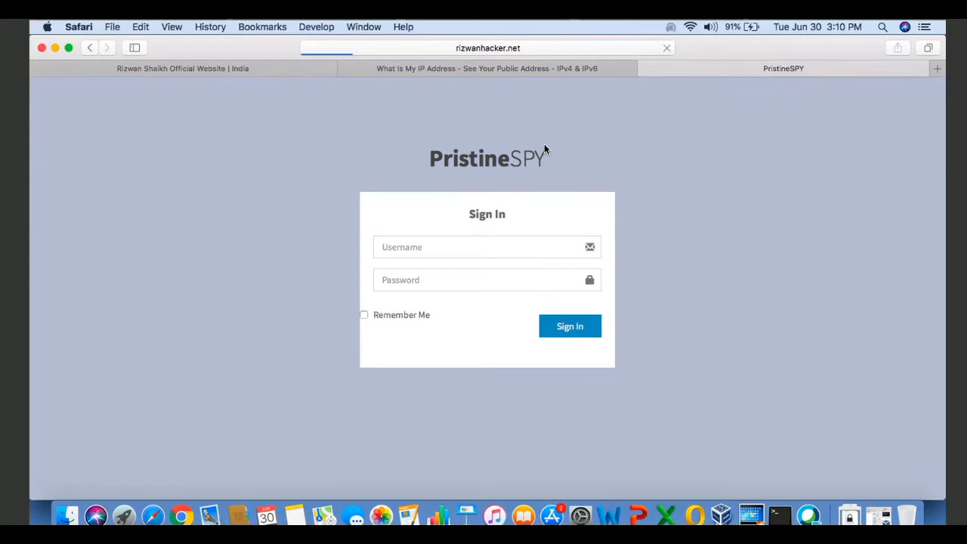
# Step: Sign in to PristineSPY and reach the admin dashboard's Main Navigation sidebar
pyautogui.click(570, 326)
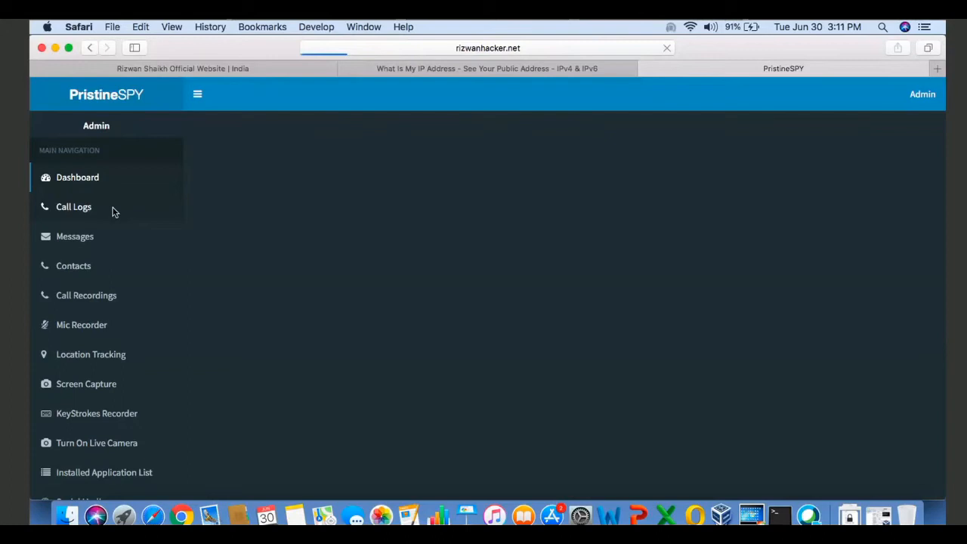
pyautogui.scroll(3)
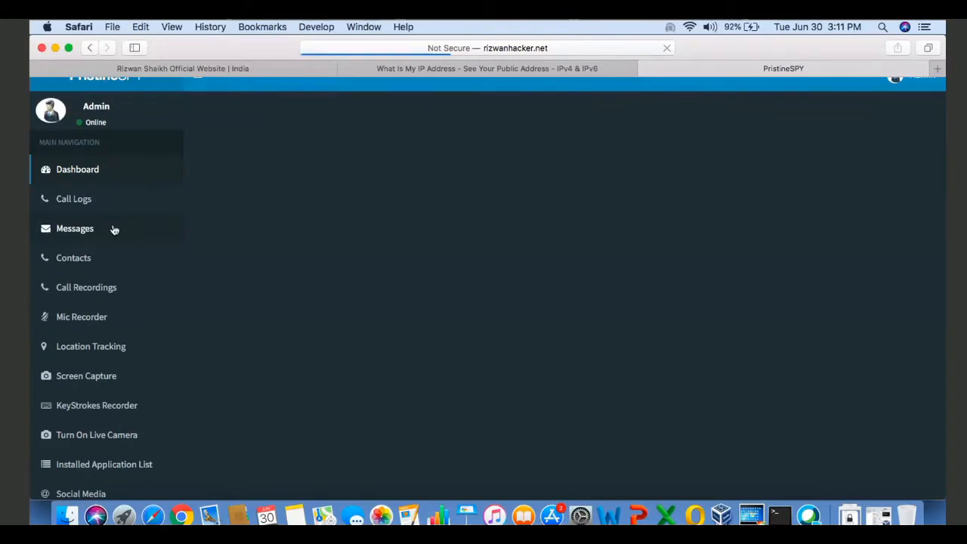
pyautogui.moveTo(466, 221)
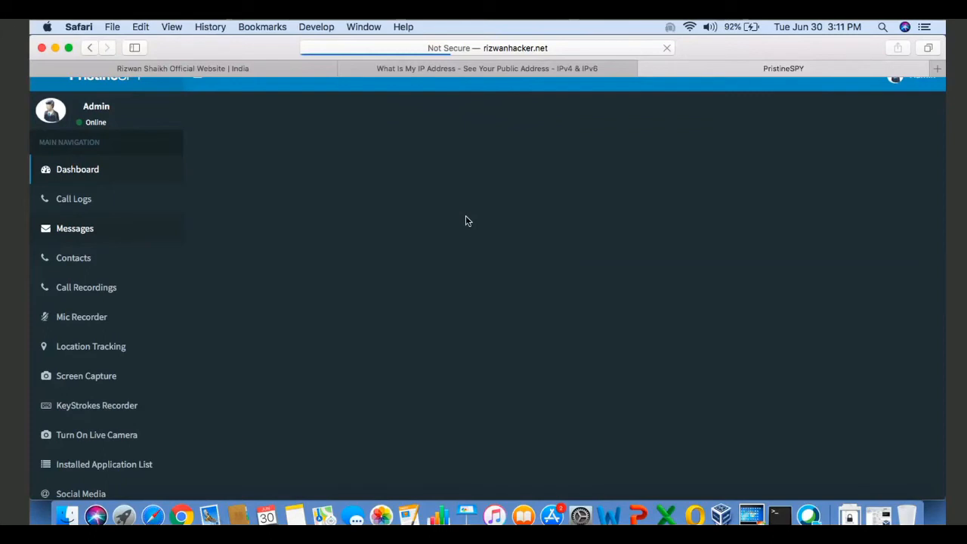
# Step: View Call Logs' incoming calls by IMEI number, then return to the Windows 7 VM
pyautogui.click(73, 199)
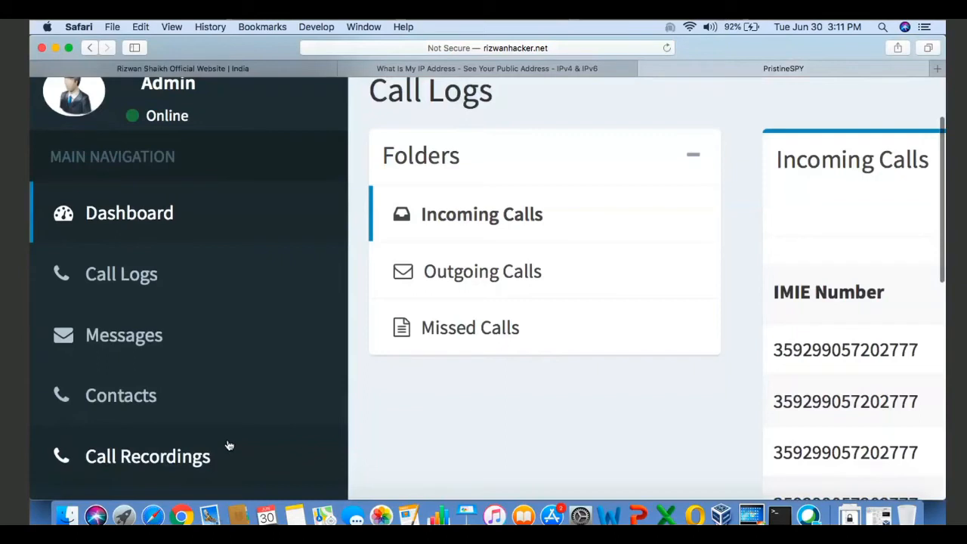
pyautogui.moveTo(233, 443)
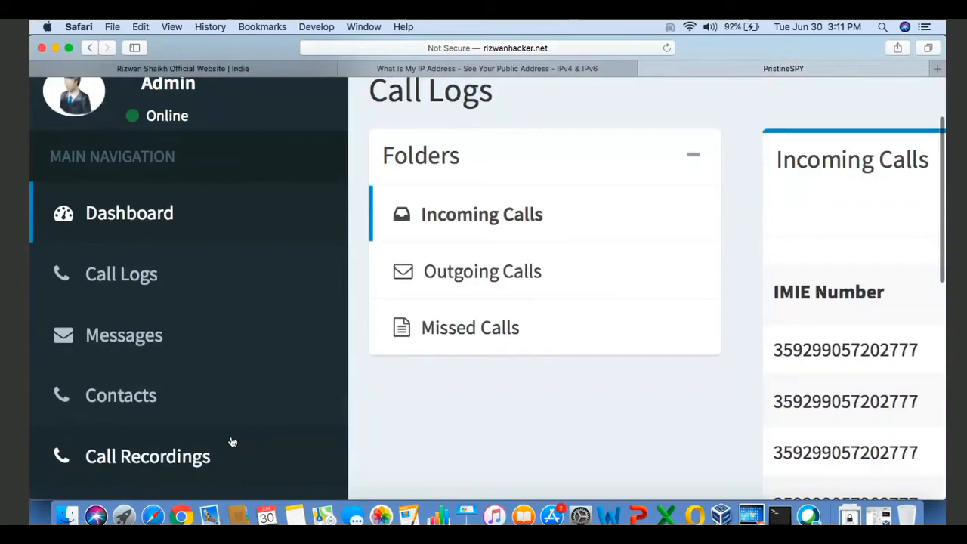
pyautogui.scroll(-3)
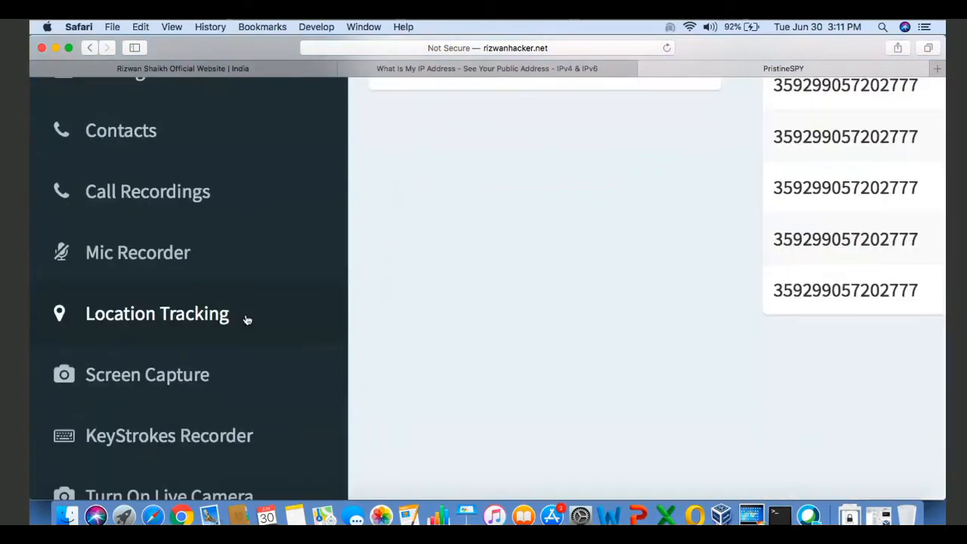
pyautogui.scroll(3)
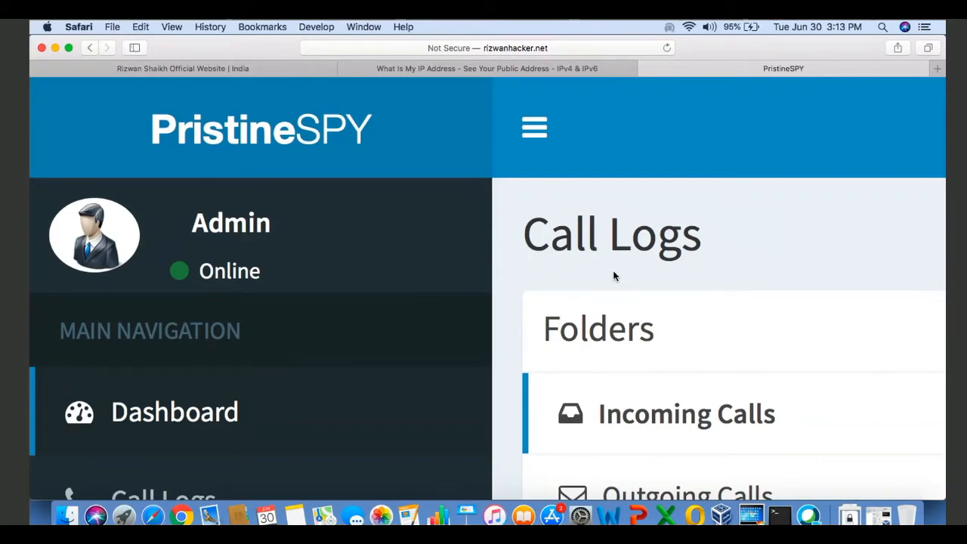
pyautogui.moveTo(864, 220)
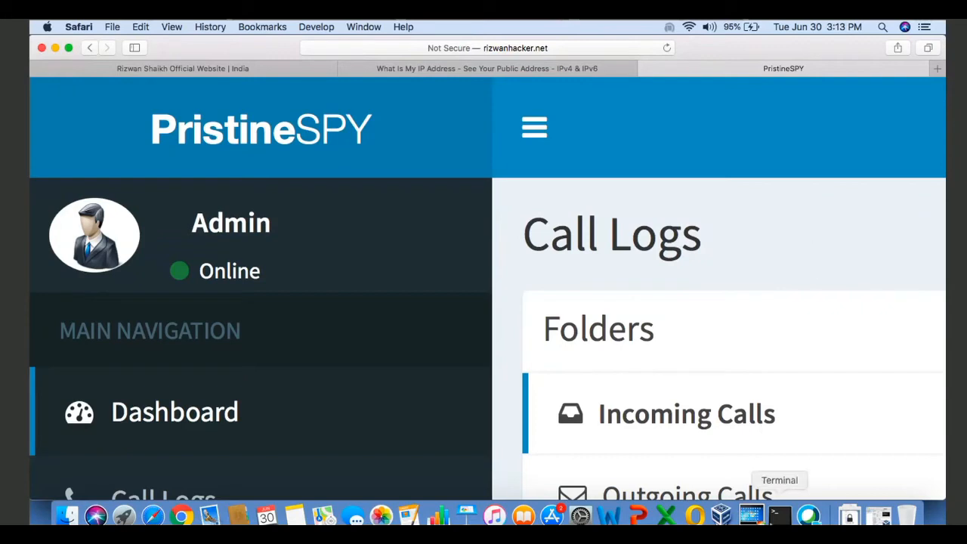
pyautogui.moveTo(751, 517)
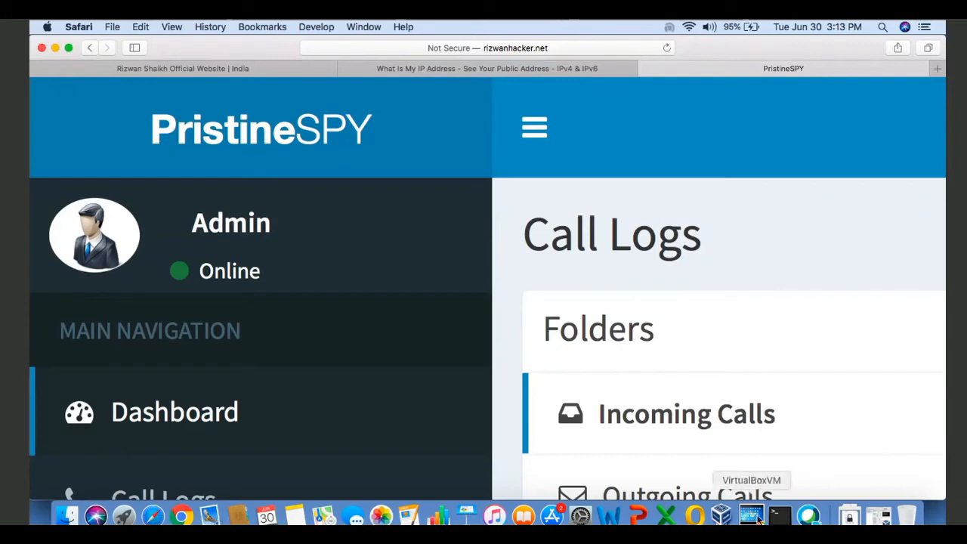
pyautogui.click(750, 516)
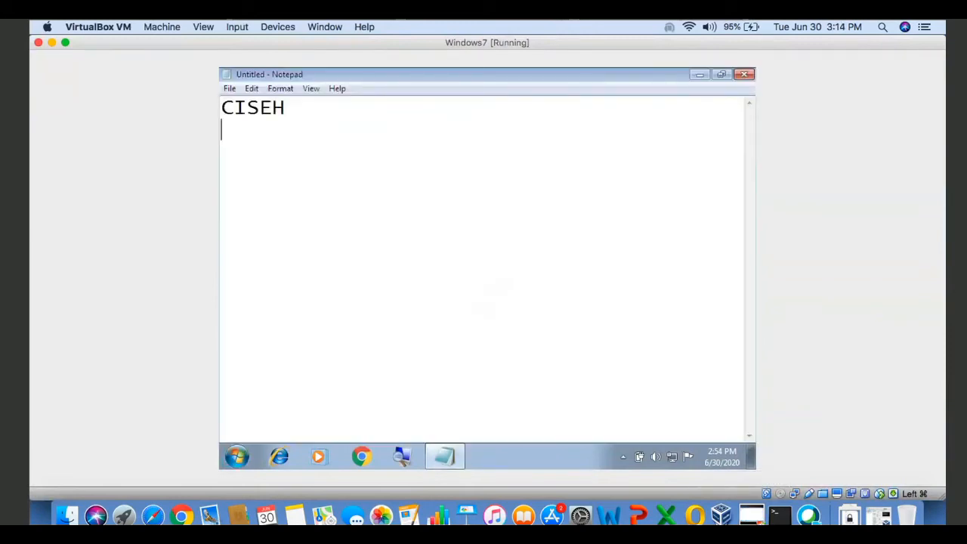
# Step: Type 'CPTE' below 'CISEH' in the Notepad note
pyautogui.write('CPTE')
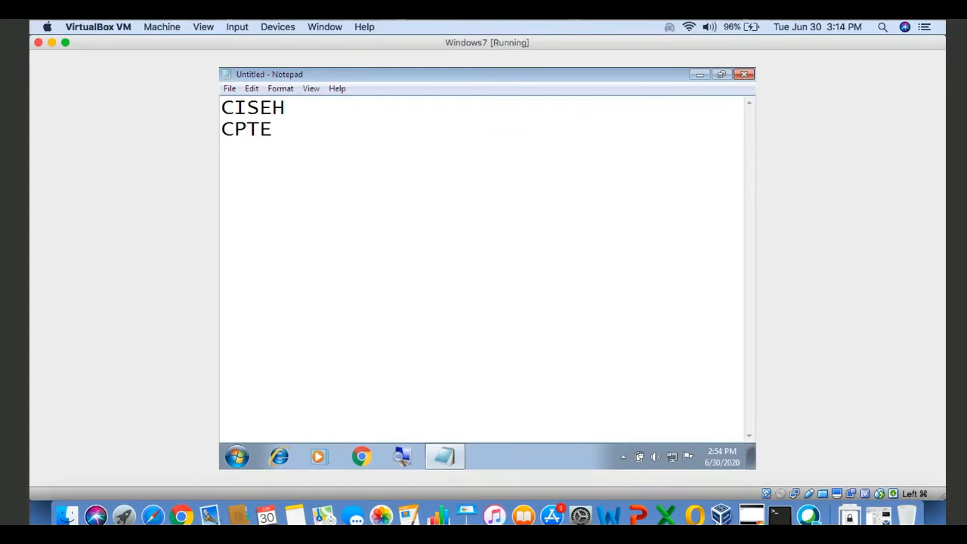
# Step: Type the line 'intern on live cyber crime projects' in the Notepad note
pyautogui.write('intern on live cyb')
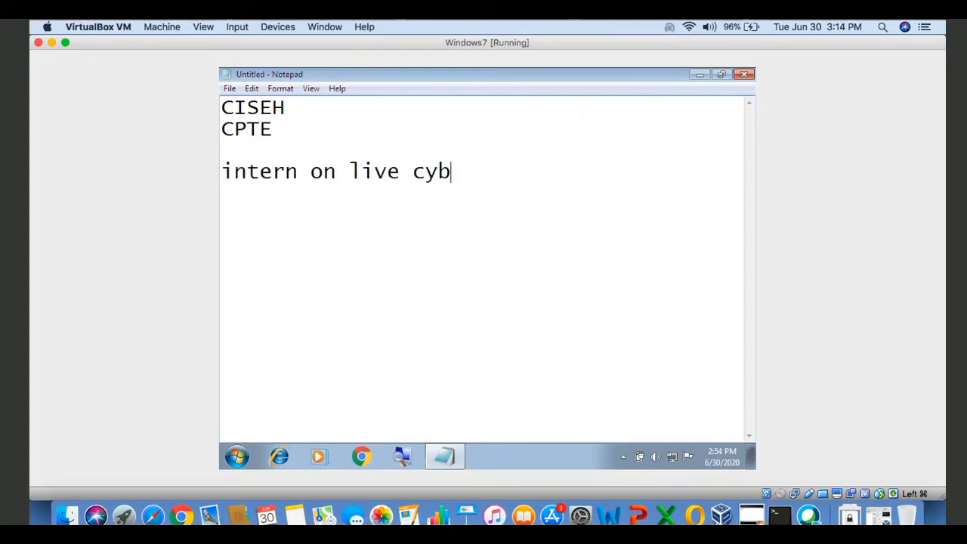
pyautogui.write('er crime projects')
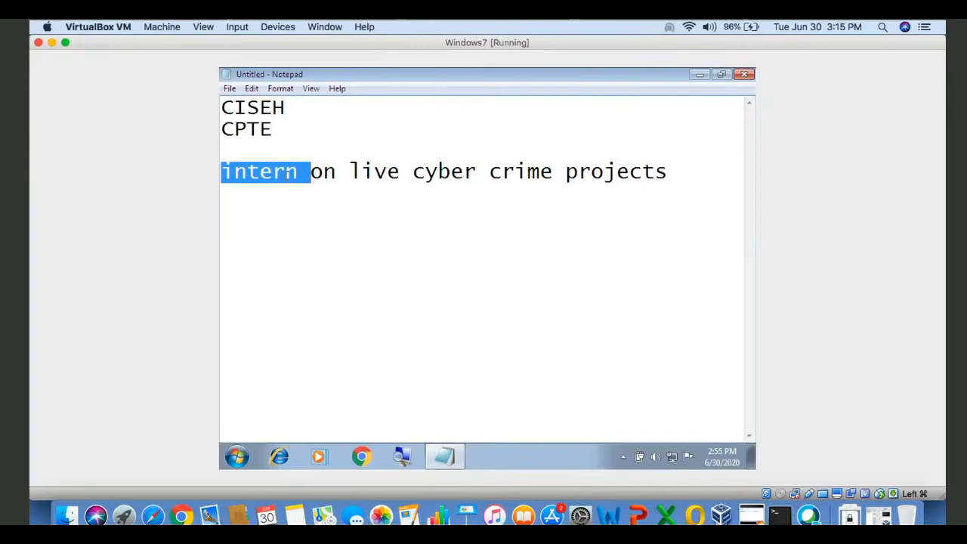
pyautogui.click(343, 230)
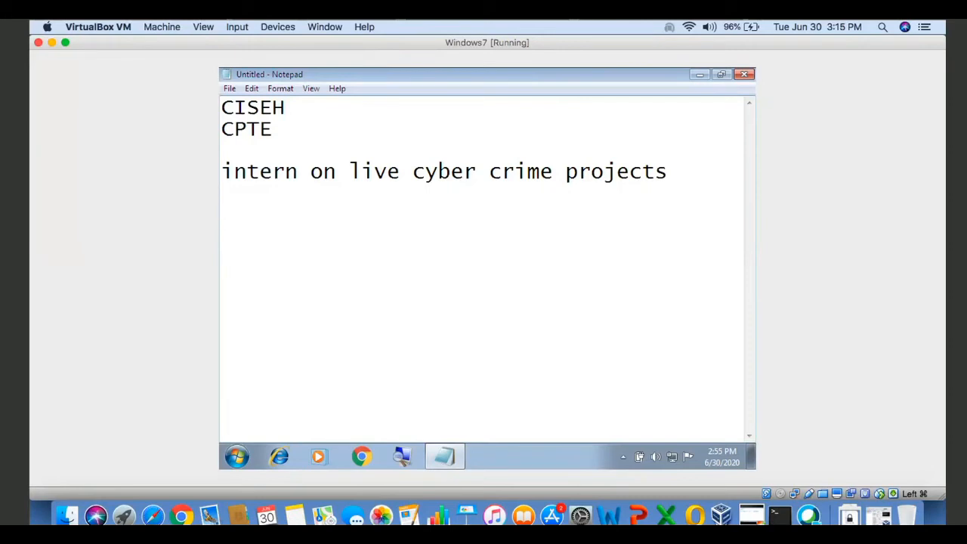
pyautogui.press('ctrl+a')
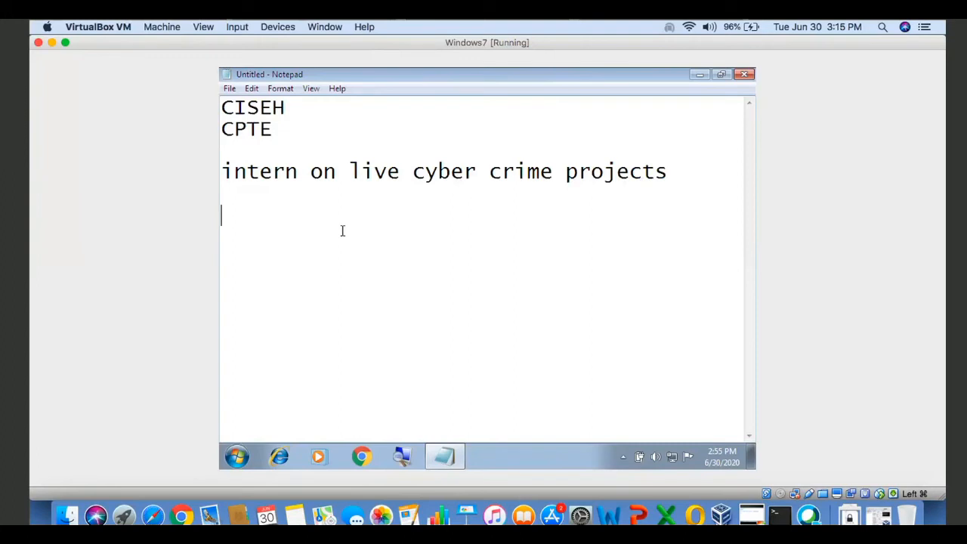
# Step: Add 'CERT-in' to the note with '5 lac - 5000' beneath it
pyautogui.write('CERT-in')
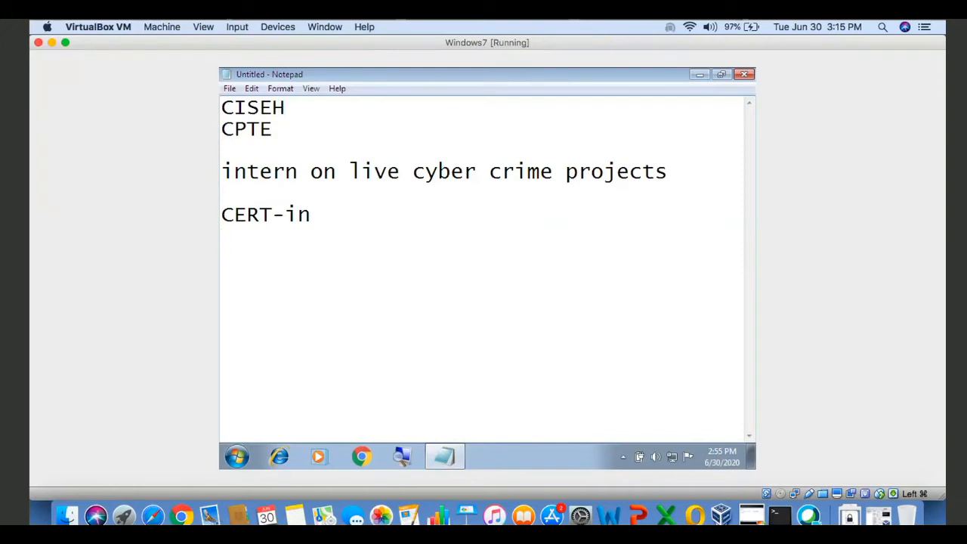
pyautogui.write('5 lac -')
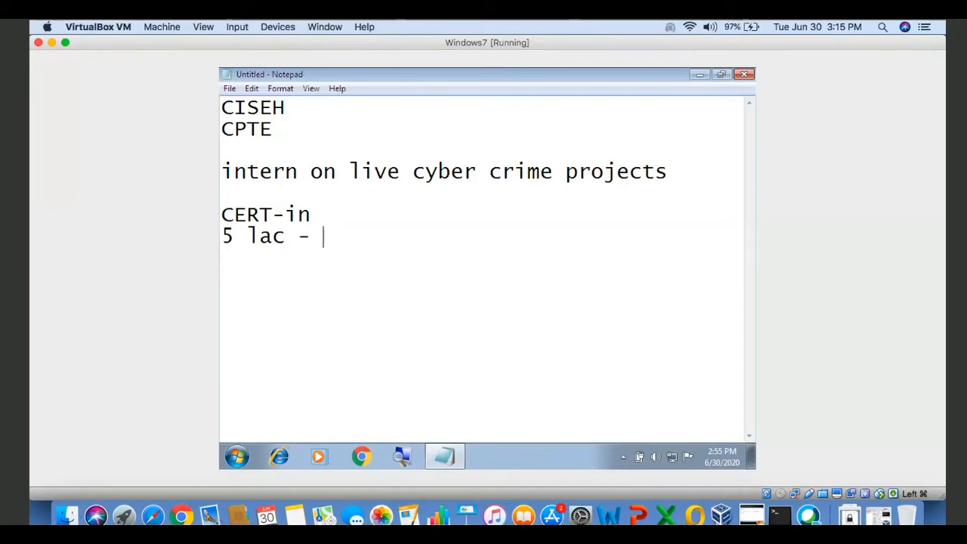
pyautogui.write('5000')
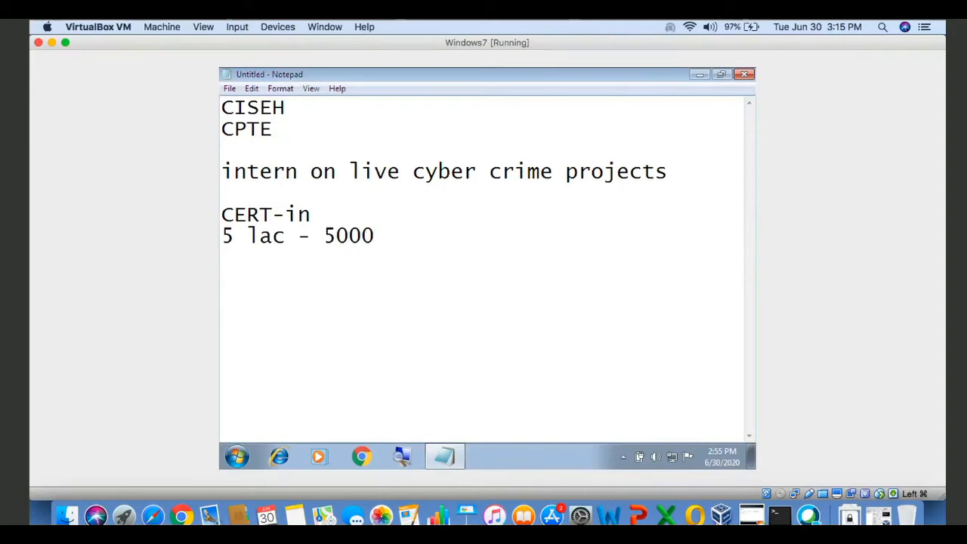